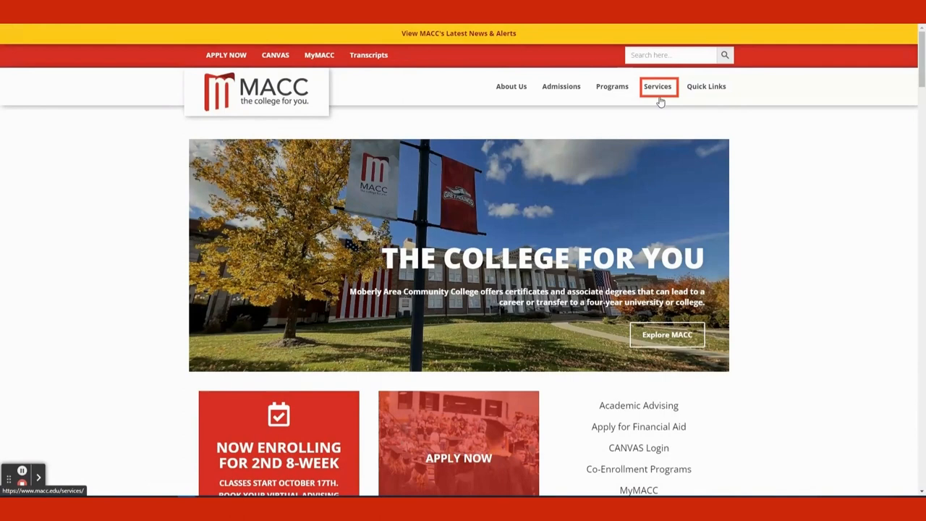
- Go from Services to Library & Academic Resource Center and follow the Search MOBIUS link
left_click(657, 86)
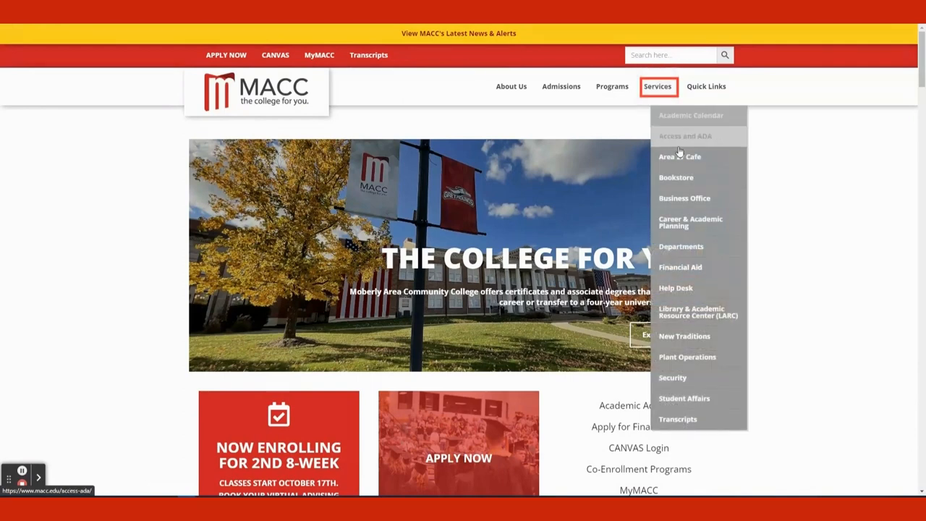
mouse_move(699, 312)
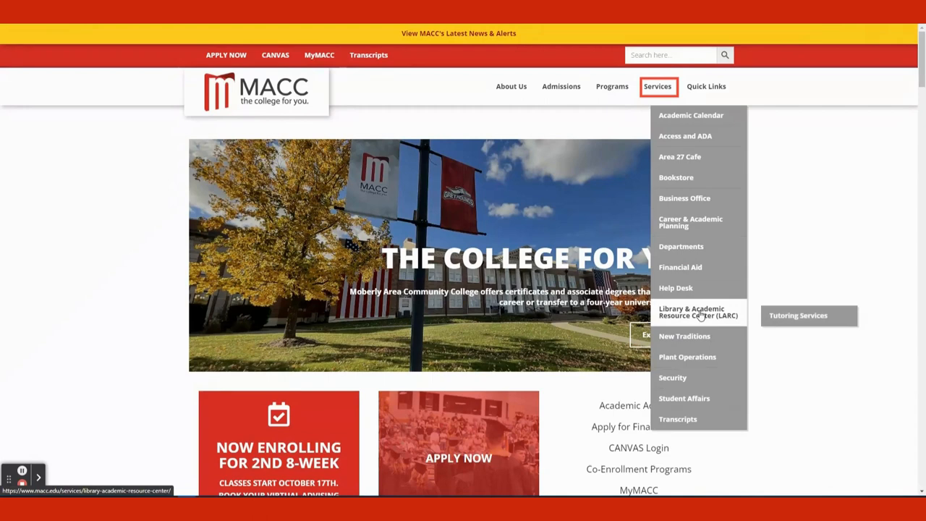
left_click(698, 312)
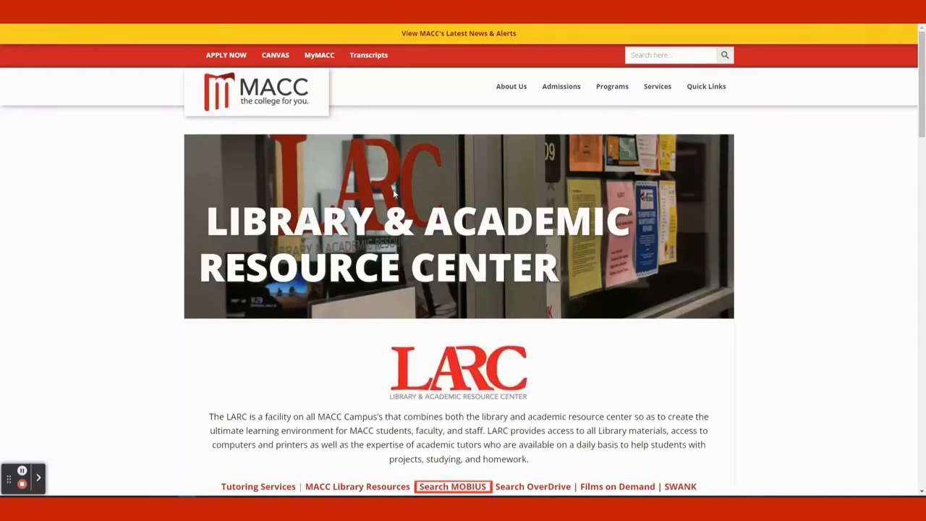
scroll("down", 3)
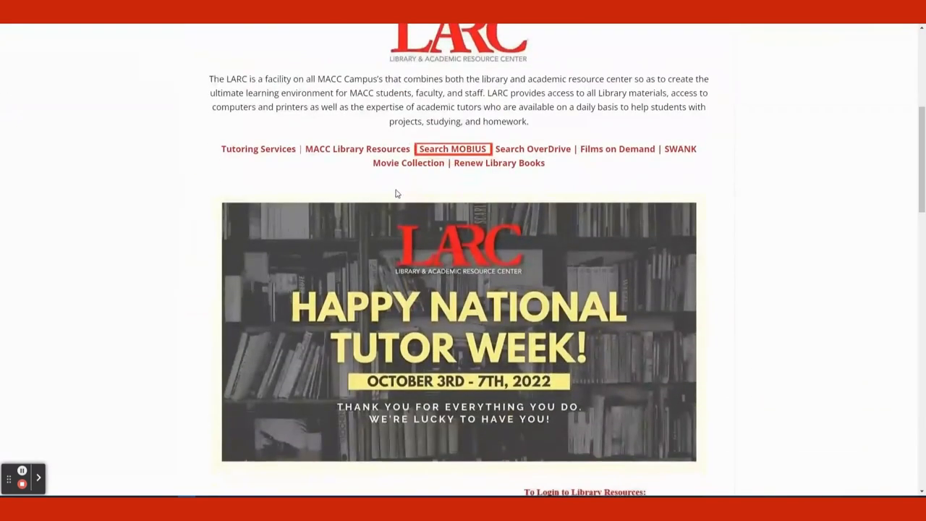
left_click(452, 148)
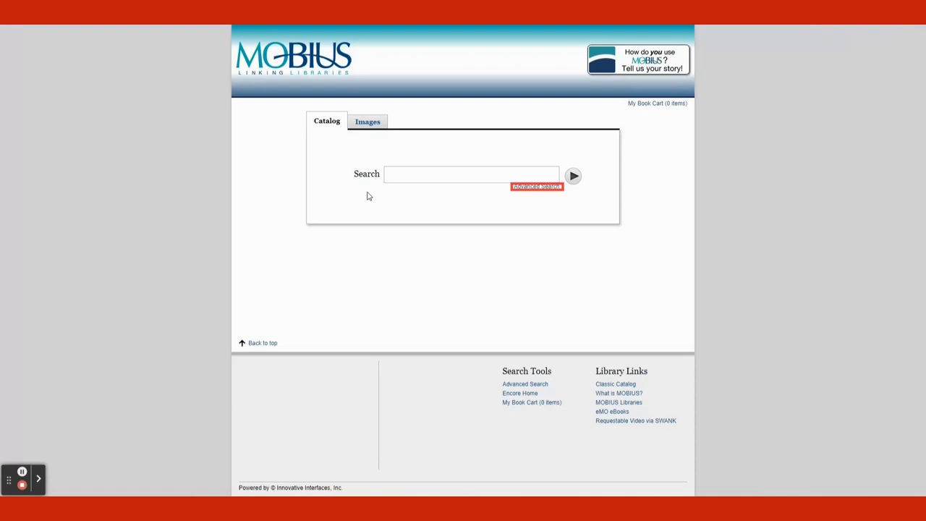
mouse_move(449, 194)
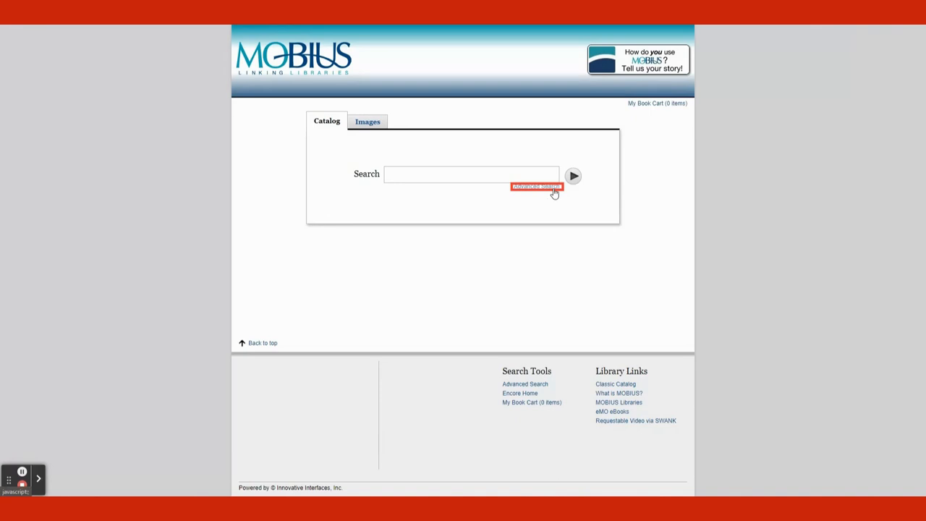
- Open the Advanced Search form from the link under the search box
left_click(536, 187)
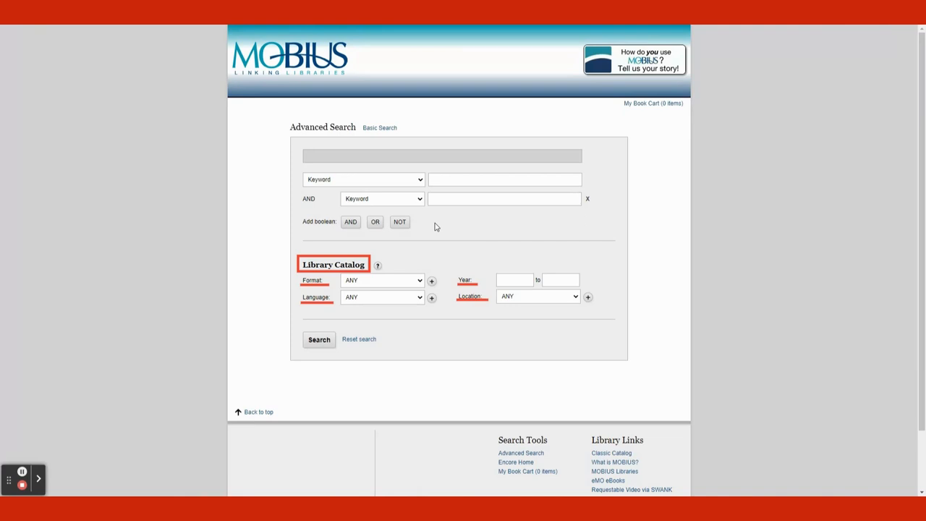
mouse_move(311, 237)
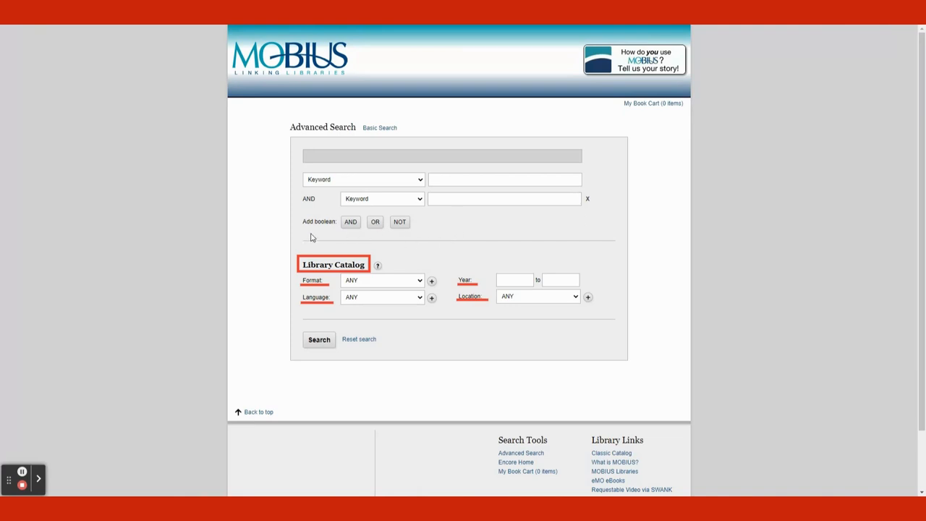
mouse_move(367, 272)
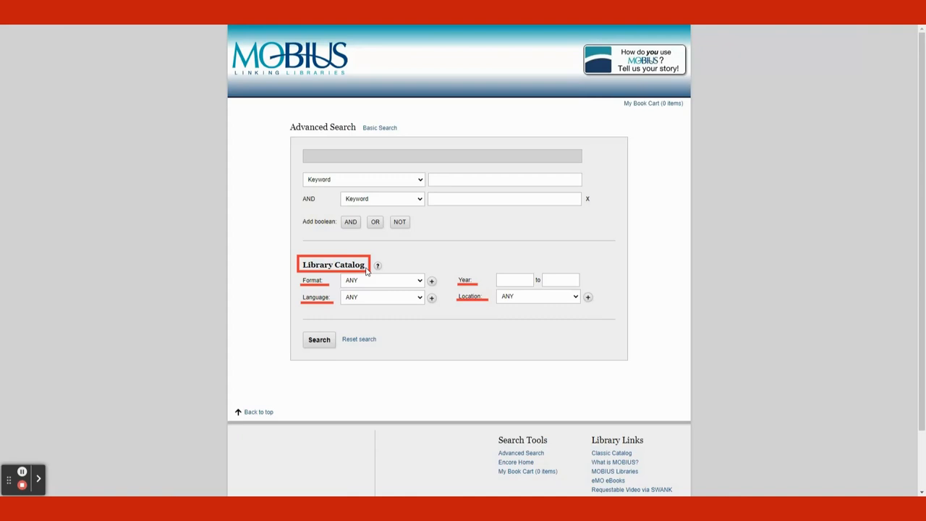
mouse_move(344, 278)
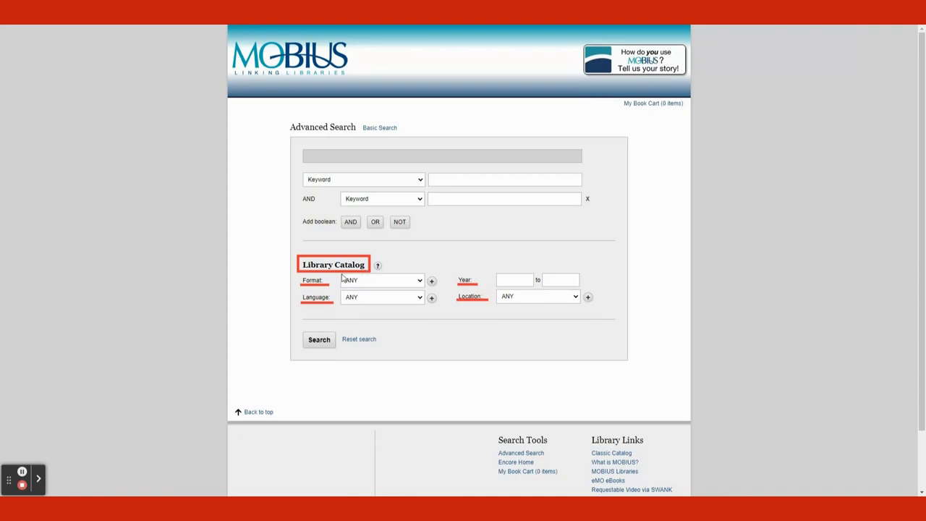
mouse_move(410, 288)
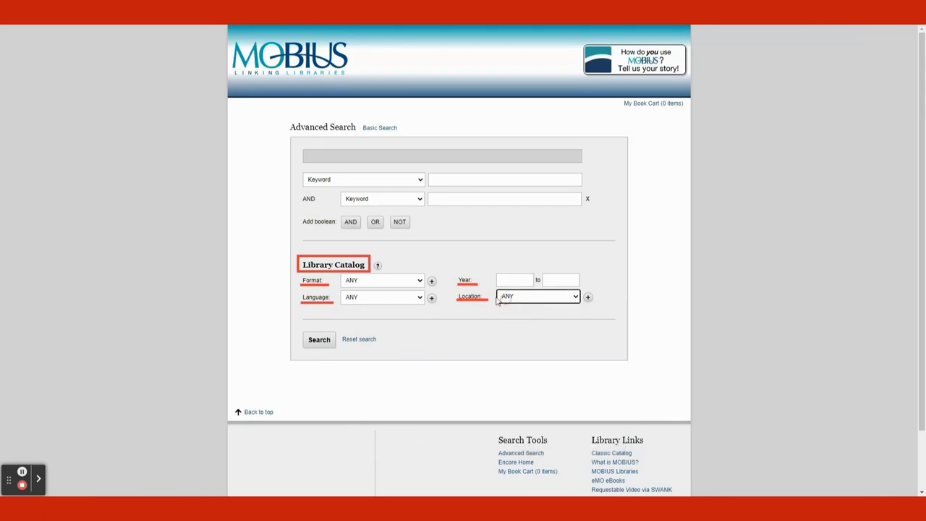
mouse_move(432, 297)
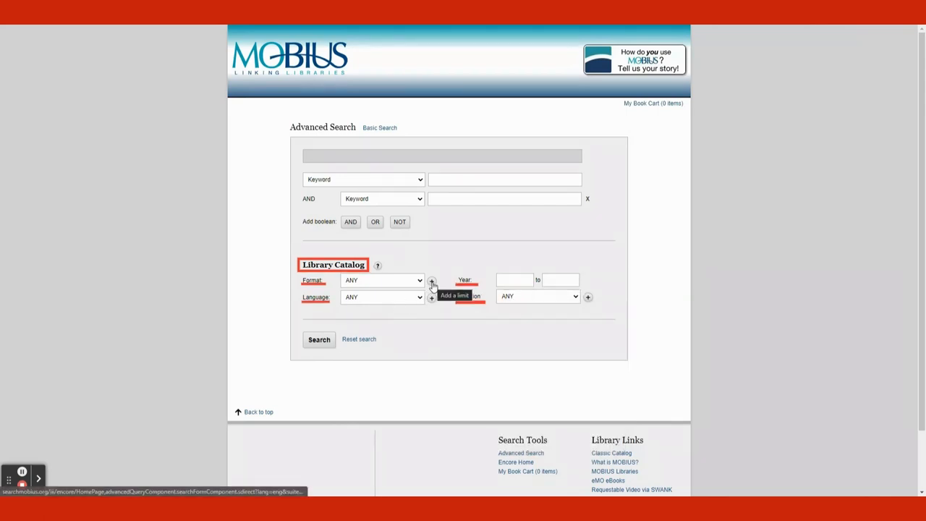
- Add a second format line and set the formats to Book/Journal and SAGE eBook
left_click(431, 281)
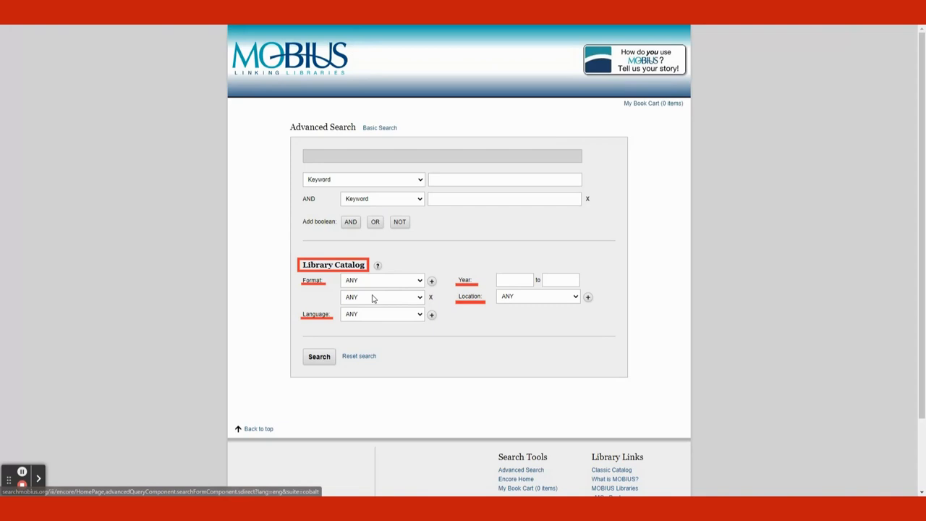
left_click(383, 280)
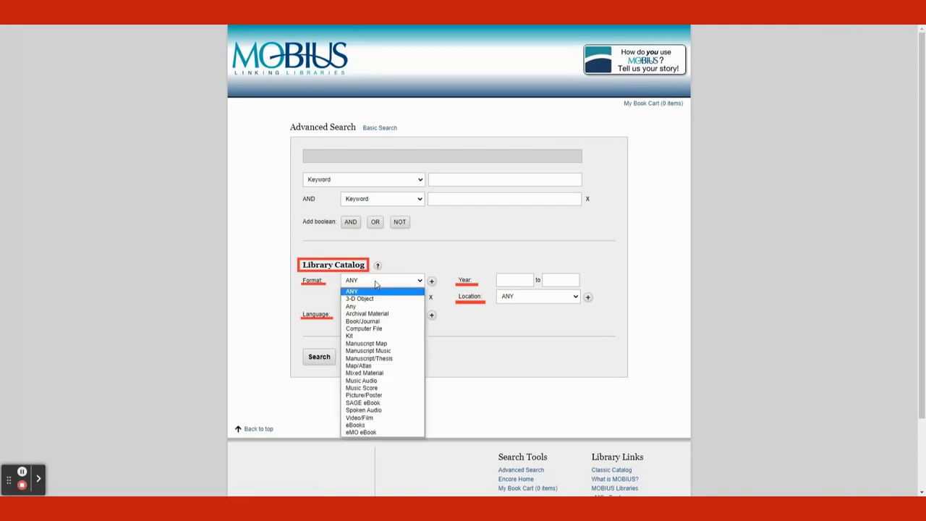
left_click(361, 320)
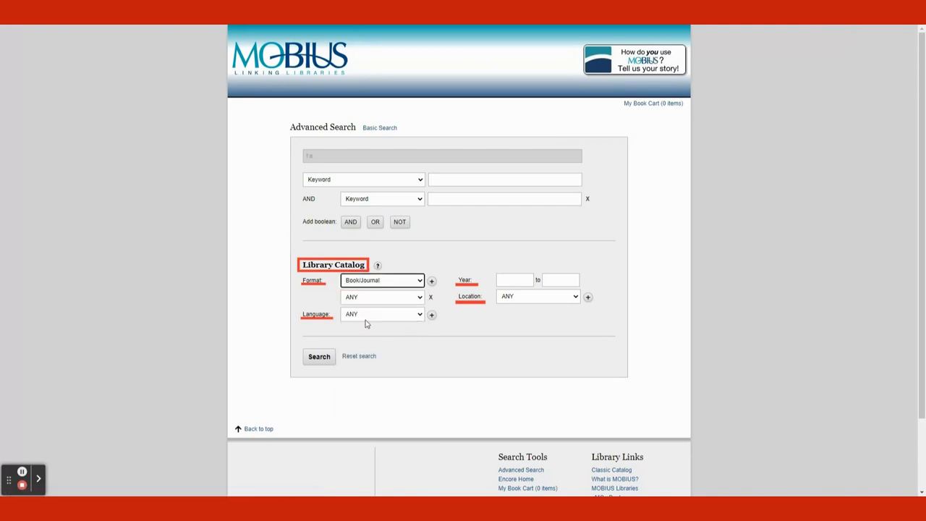
mouse_move(370, 302)
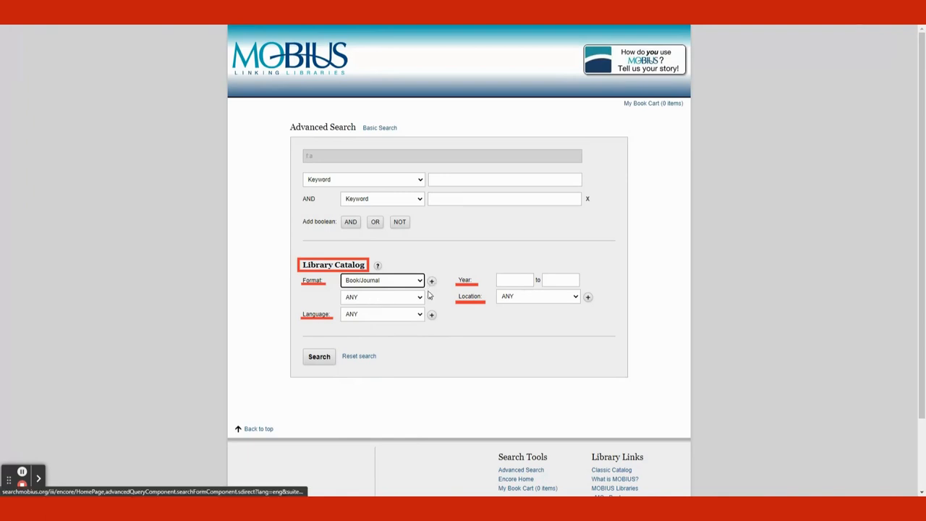
left_click(383, 297)
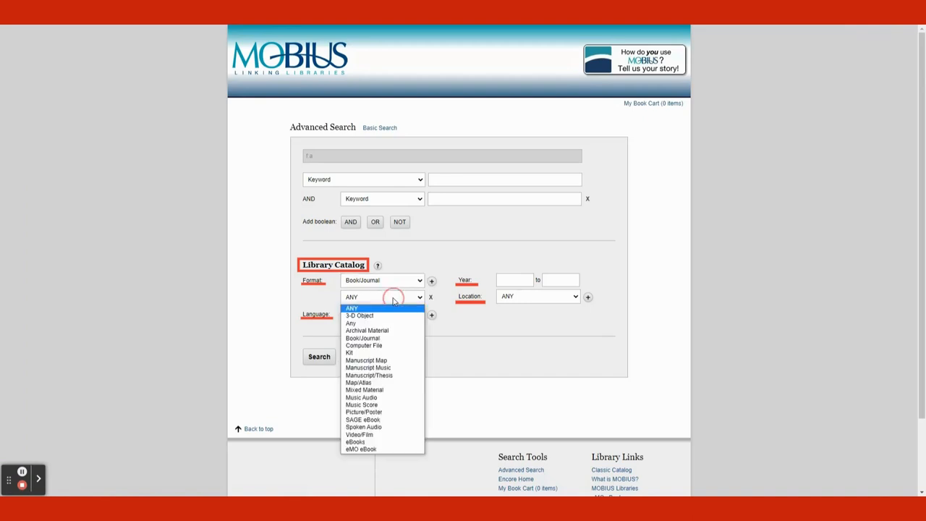
mouse_move(377, 338)
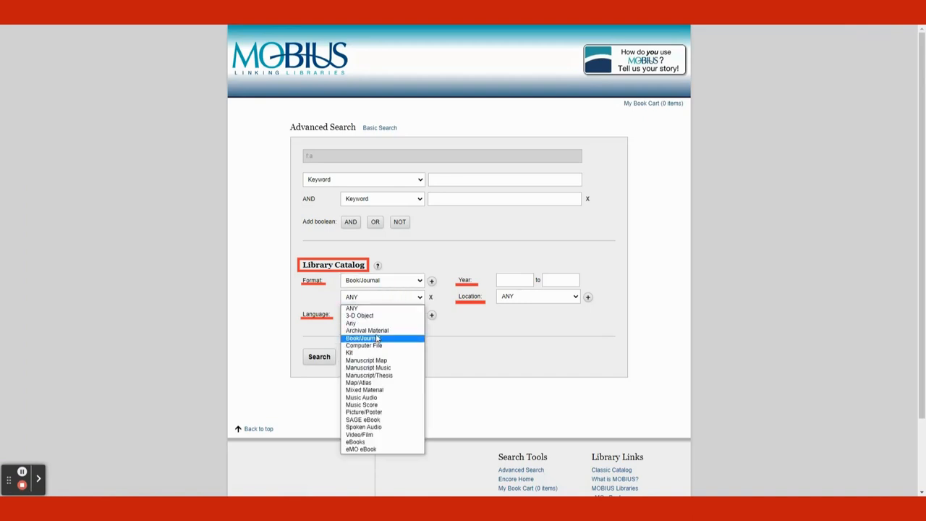
left_click(362, 420)
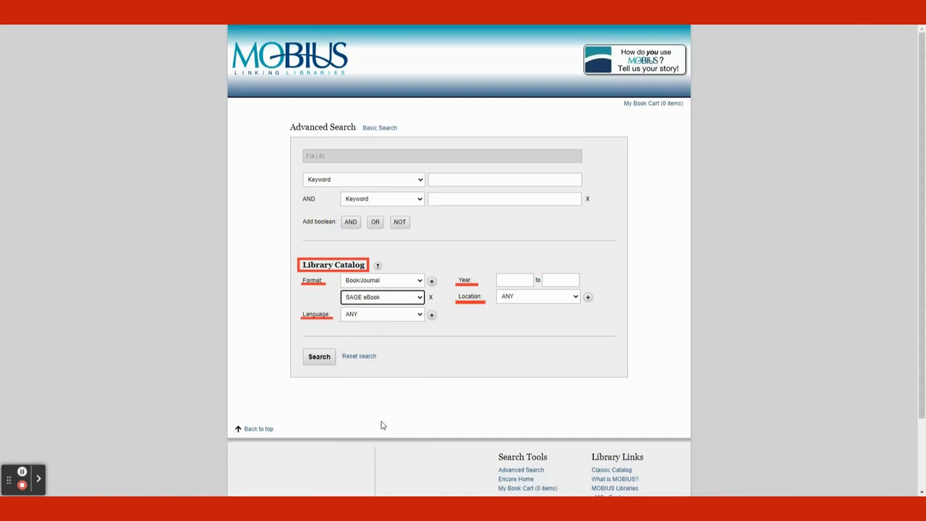
- Add an extra language limit row and remove the extra location limit row
left_click(431, 314)
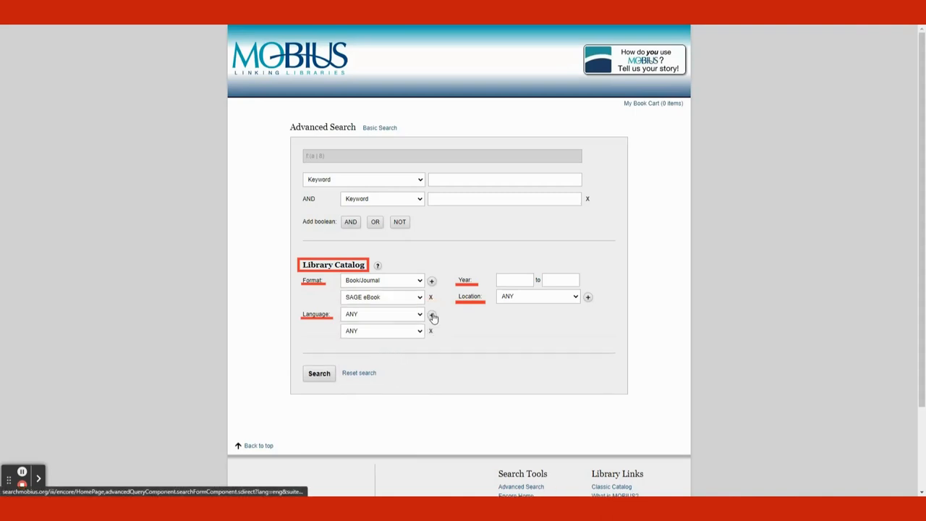
left_click(587, 296)
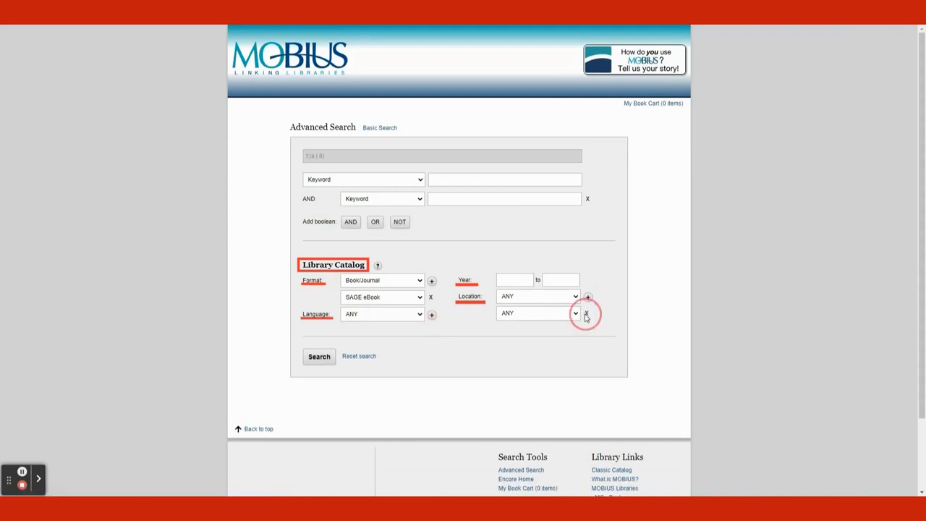
left_click(586, 314)
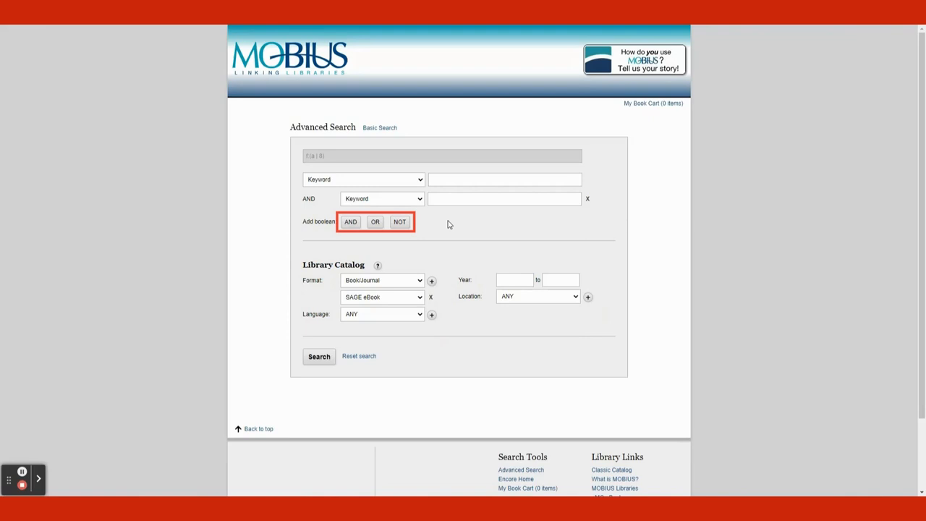
mouse_move(414, 181)
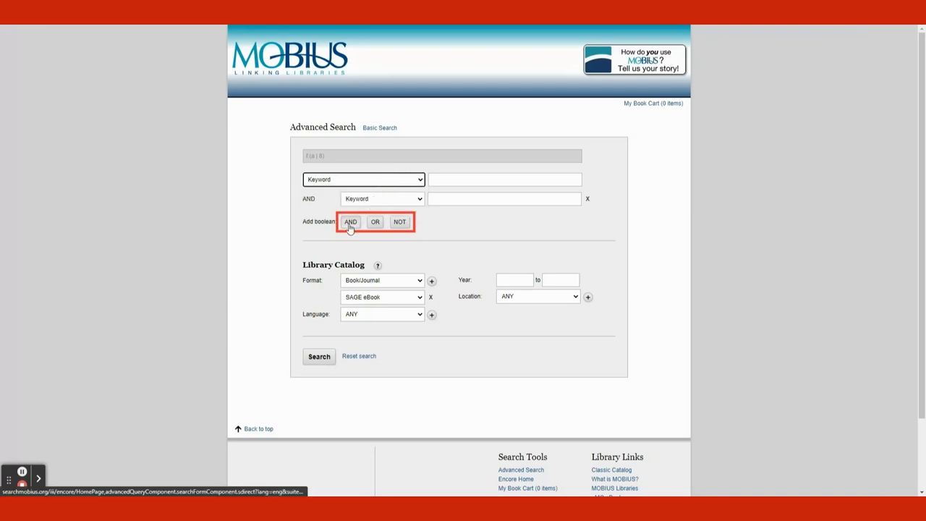
mouse_move(399, 227)
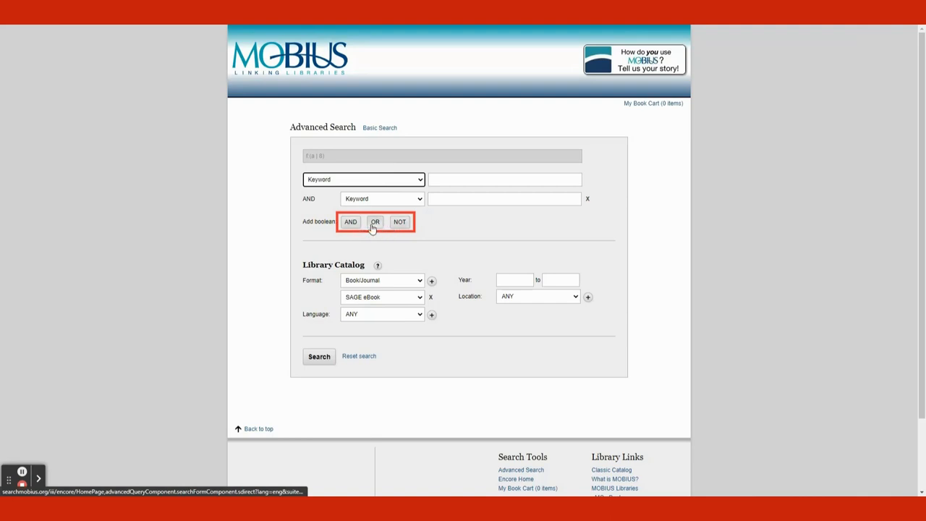
- Add a third keyword row joined with NOT below the AND row
left_click(400, 222)
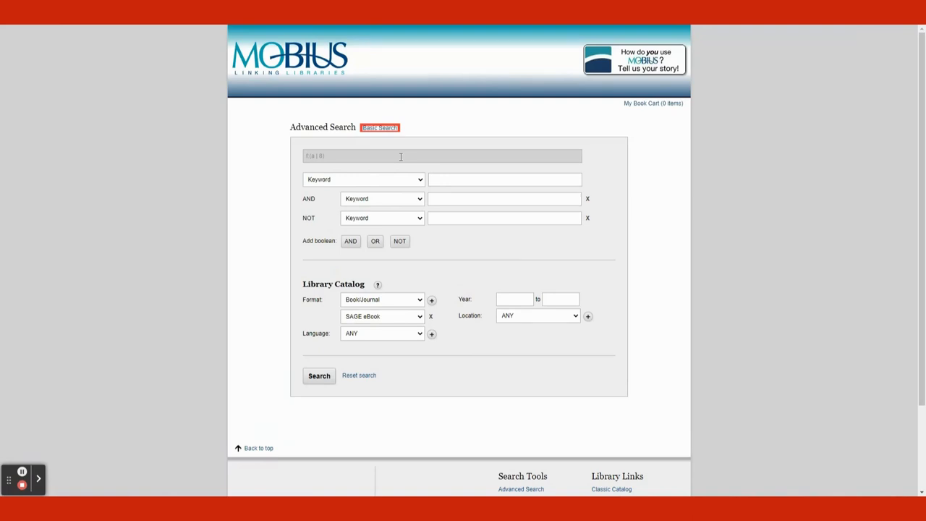
mouse_move(394, 152)
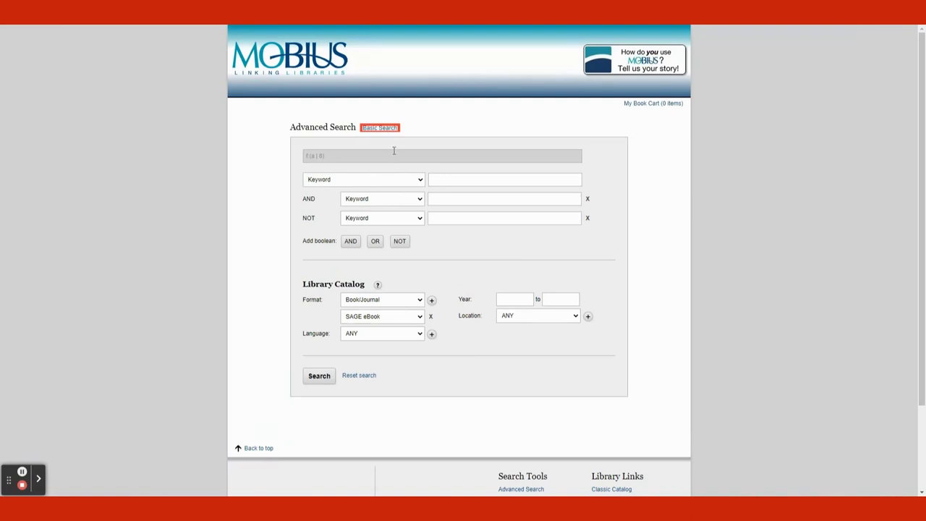
mouse_move(380, 128)
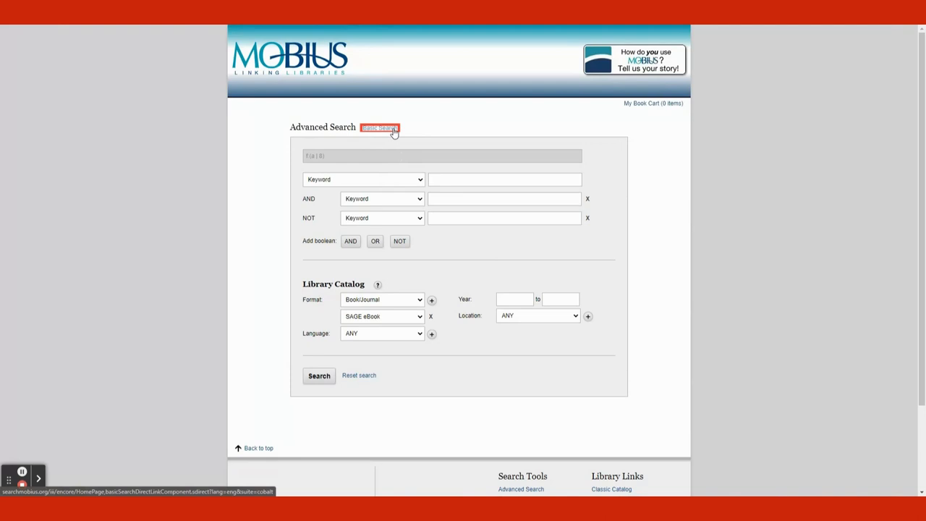
- Return to the one-box search and run a catalog search for 'literature'
left_click(380, 128)
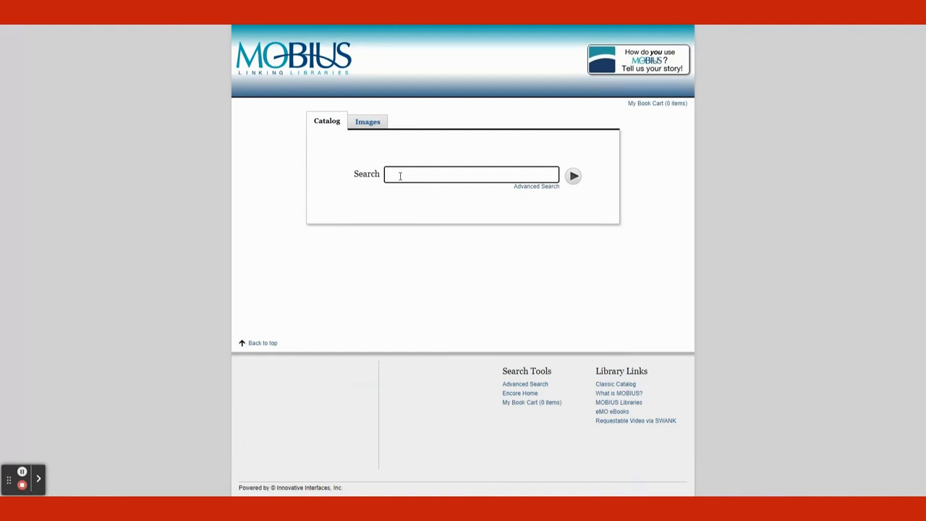
type("literature")
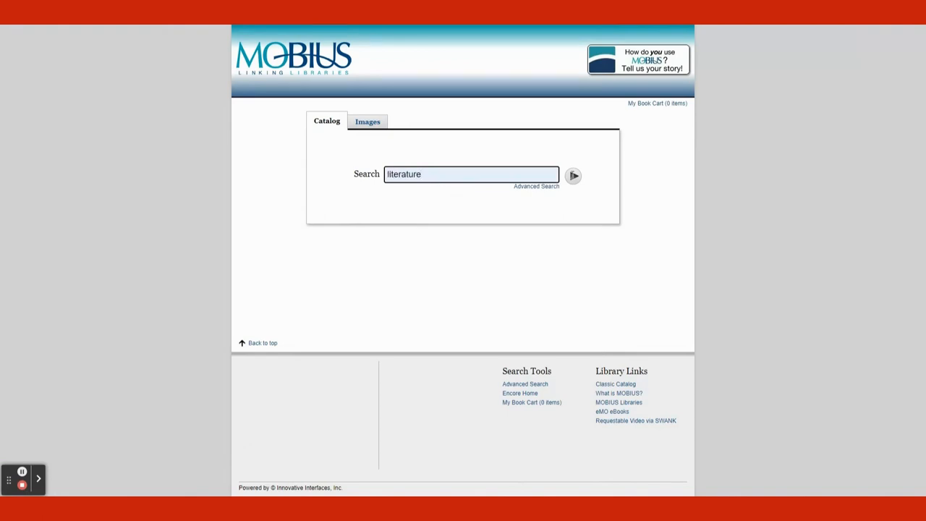
left_click(573, 176)
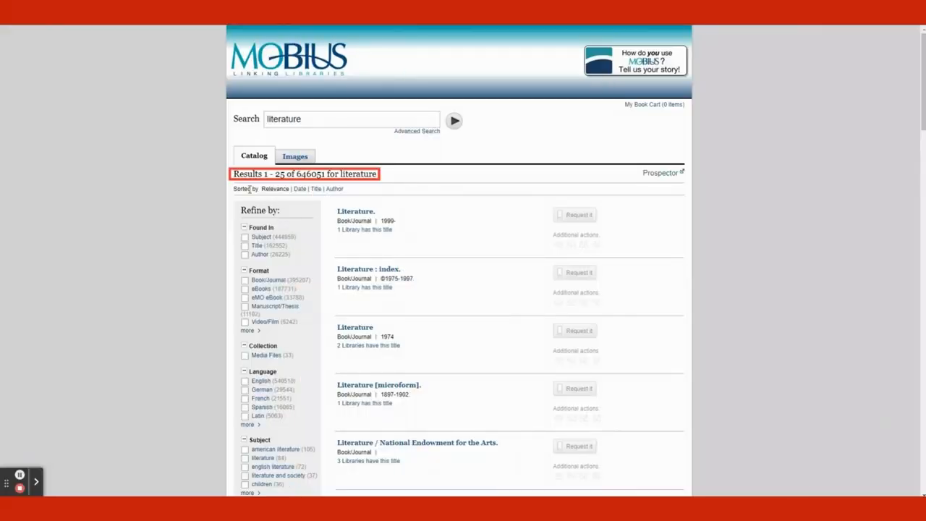
mouse_move(393, 178)
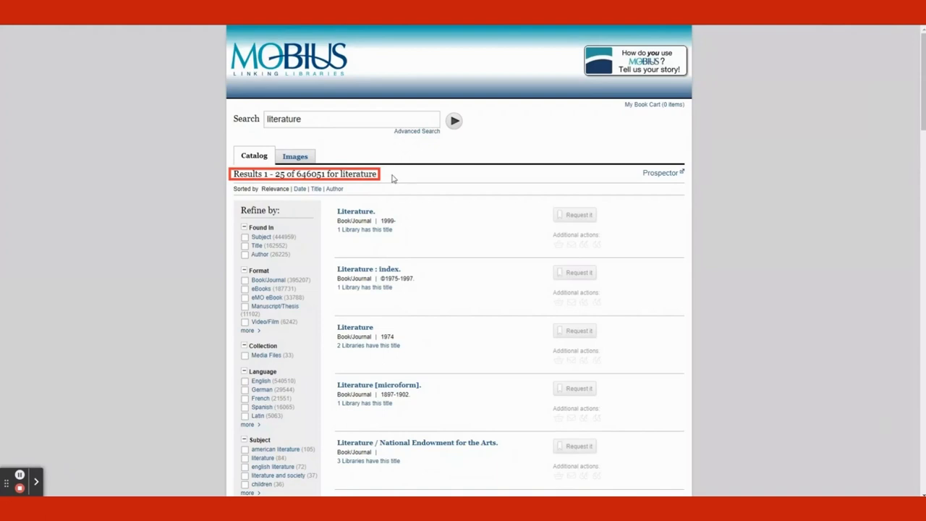
- Tick Subject under Found In to keep only subject matches for literature
double_click(259, 210)
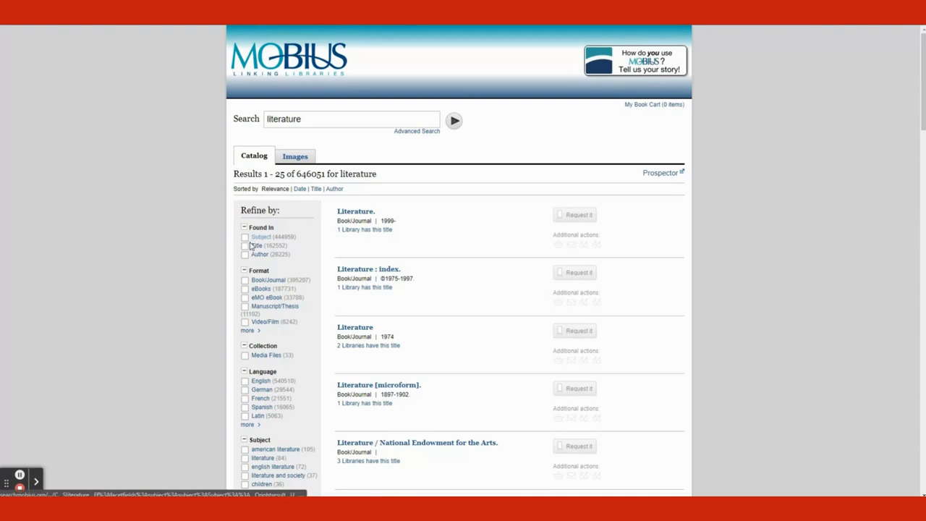
mouse_move(259, 254)
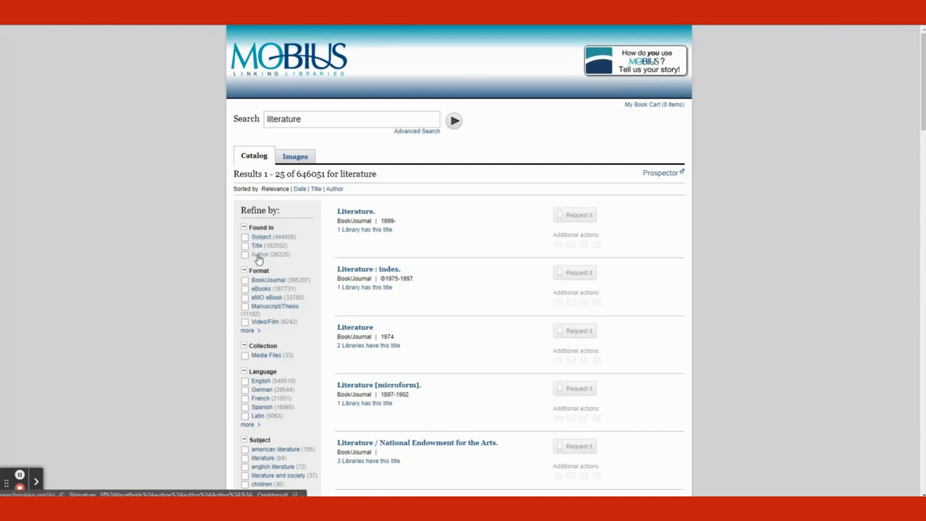
left_click(260, 237)
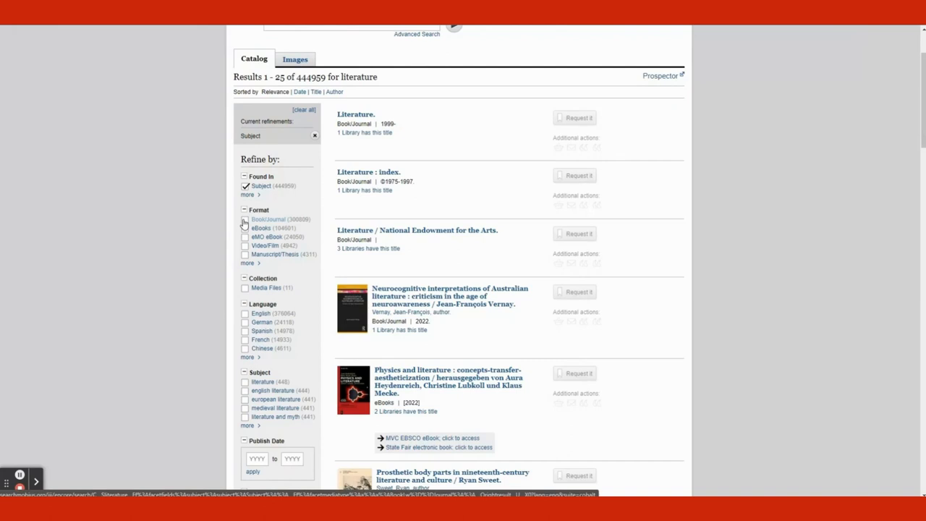
- Tick Book/Journal under Format and english literature under Subject in Refine by
left_click(267, 218)
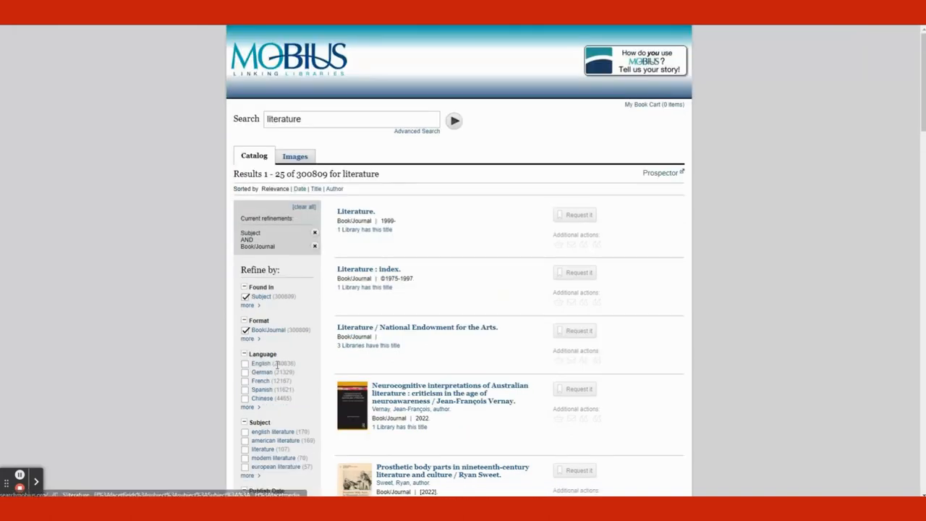
left_click(260, 363)
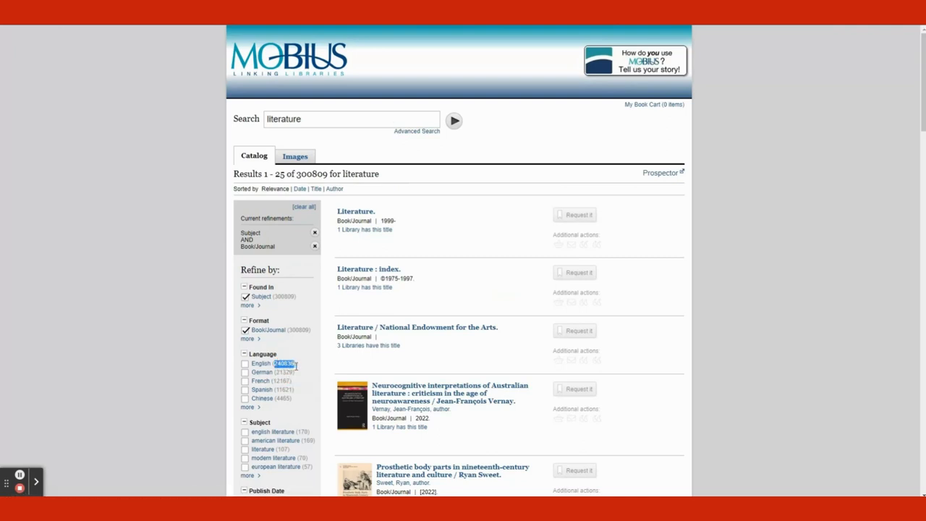
mouse_move(302, 370)
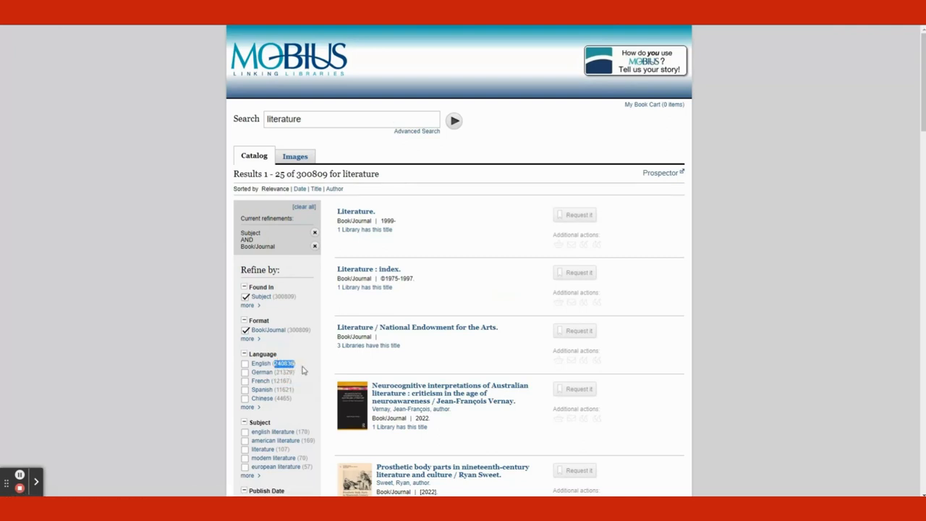
scroll("down", 3)
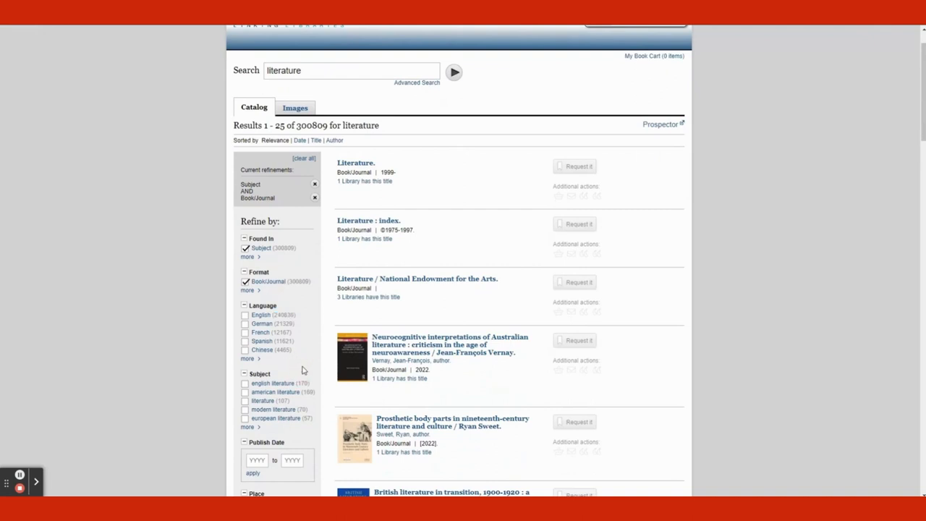
scroll("down", 3)
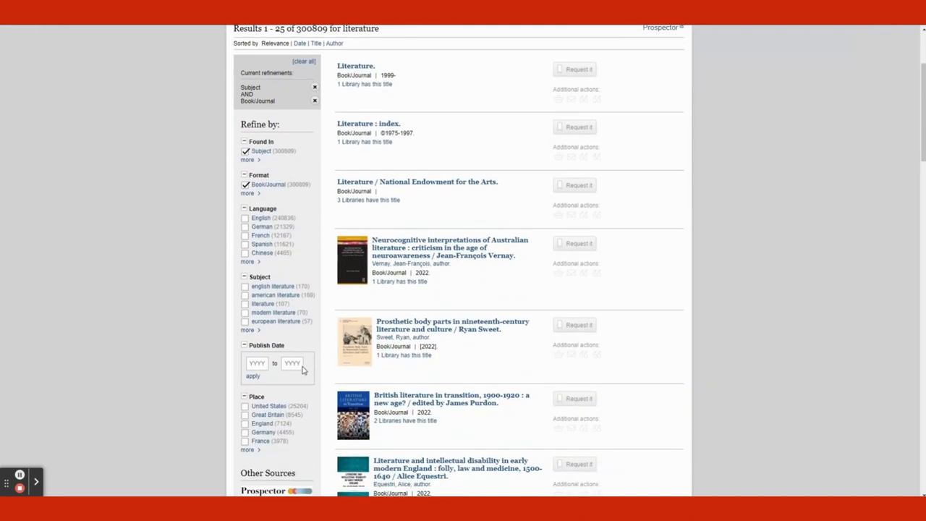
mouse_move(280, 340)
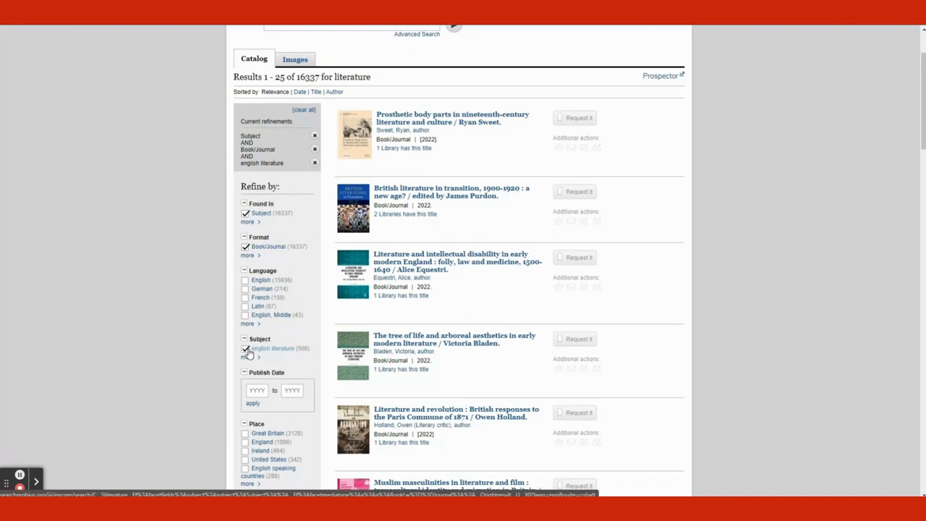
scroll("down", 3)
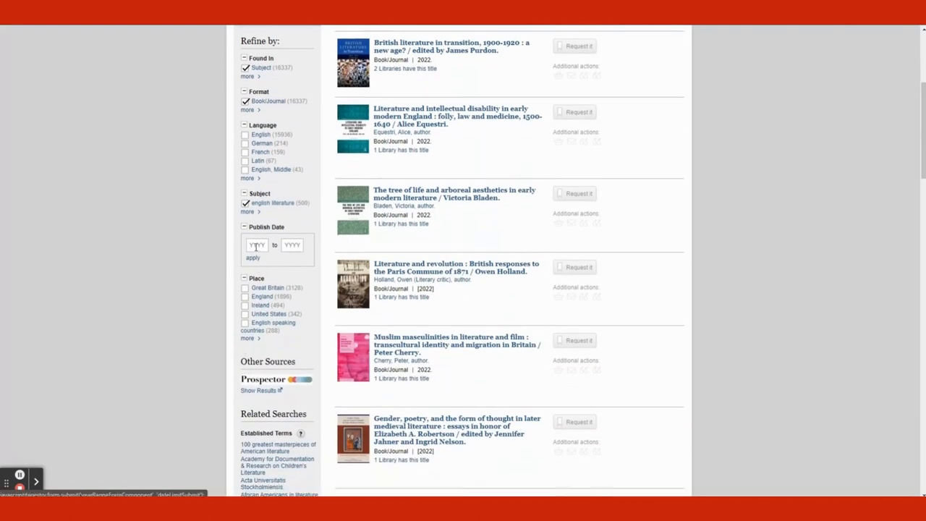
- Apply a 2018–2022 publish date range and open the 'Literature and revolution' record
type("2018")
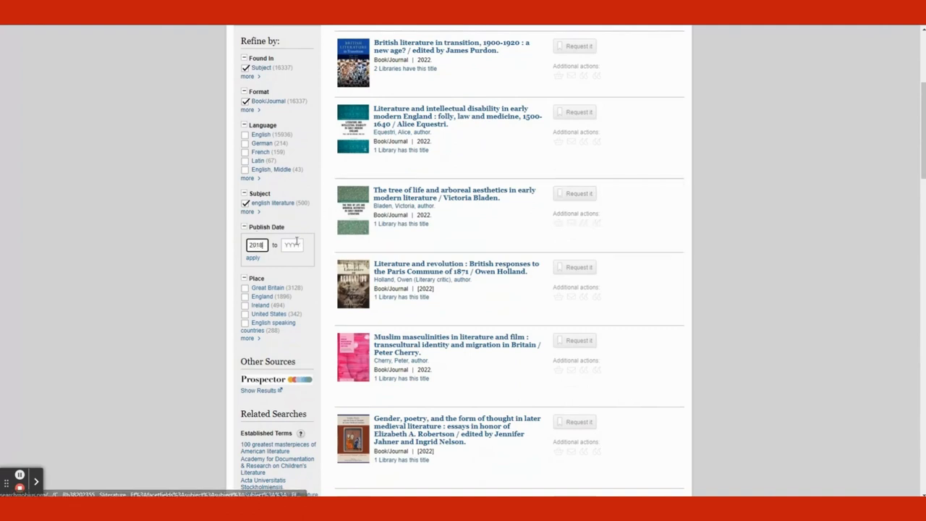
type("2024")
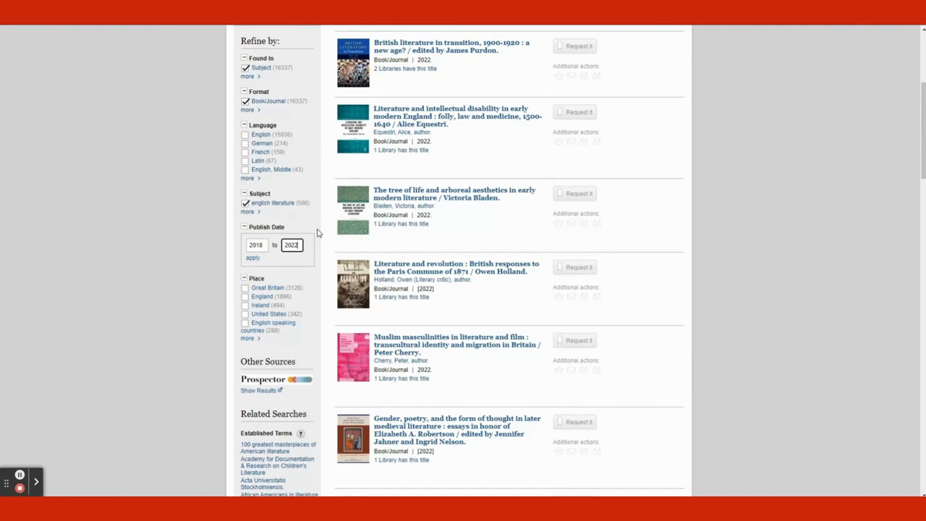
left_click(252, 257)
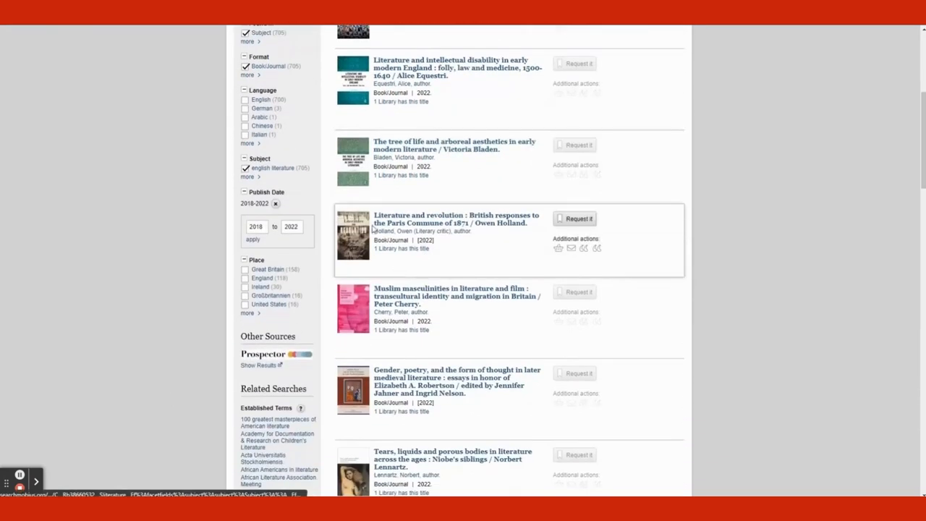
mouse_move(508, 227)
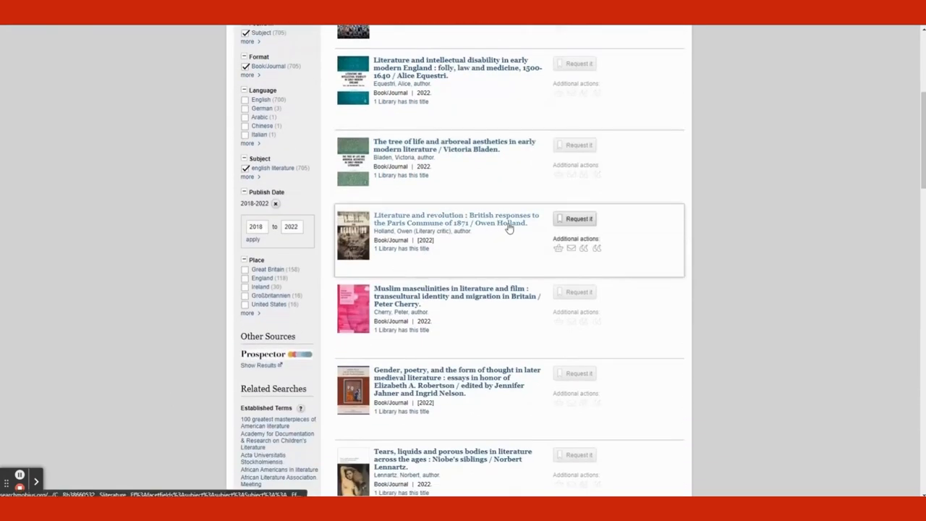
left_click(456, 219)
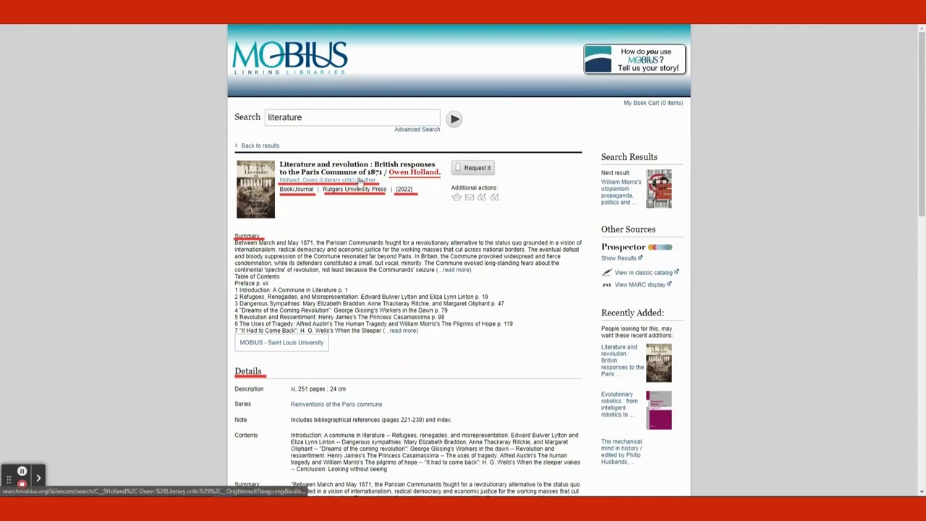
mouse_move(288, 223)
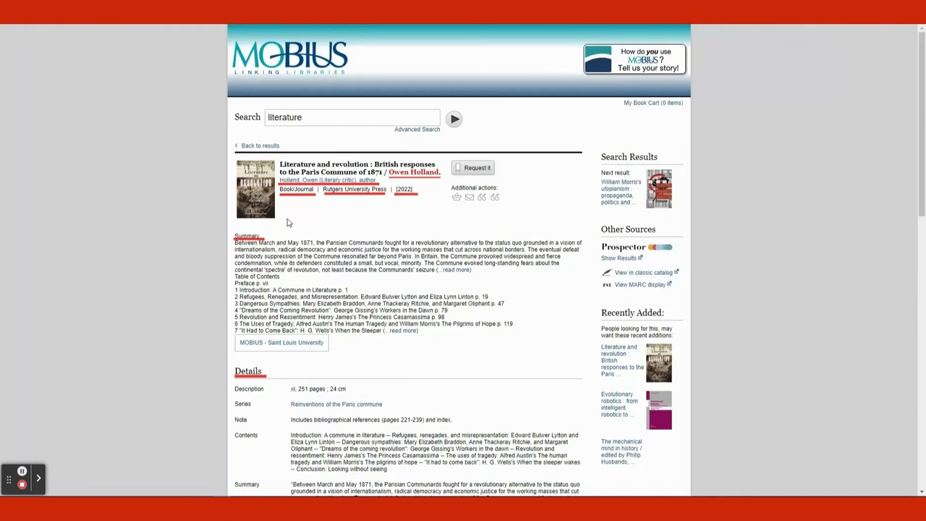
mouse_move(292, 197)
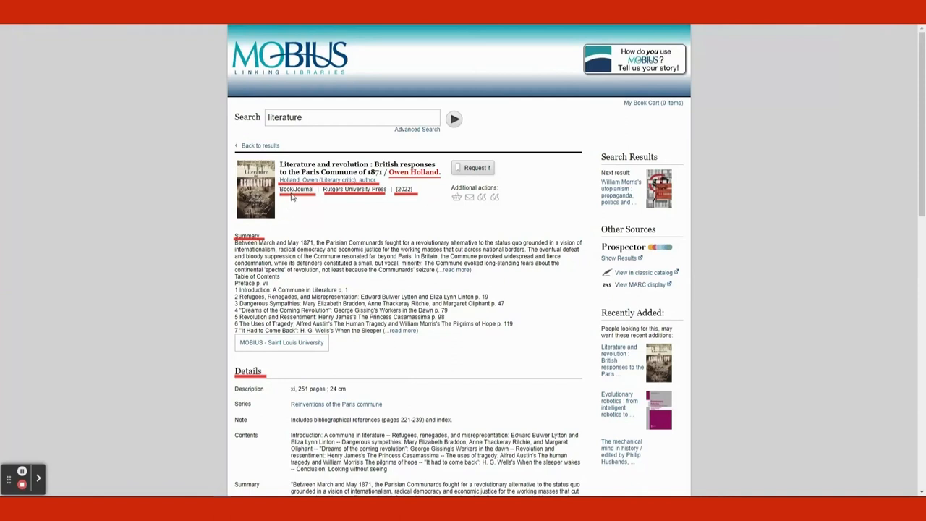
mouse_move(409, 199)
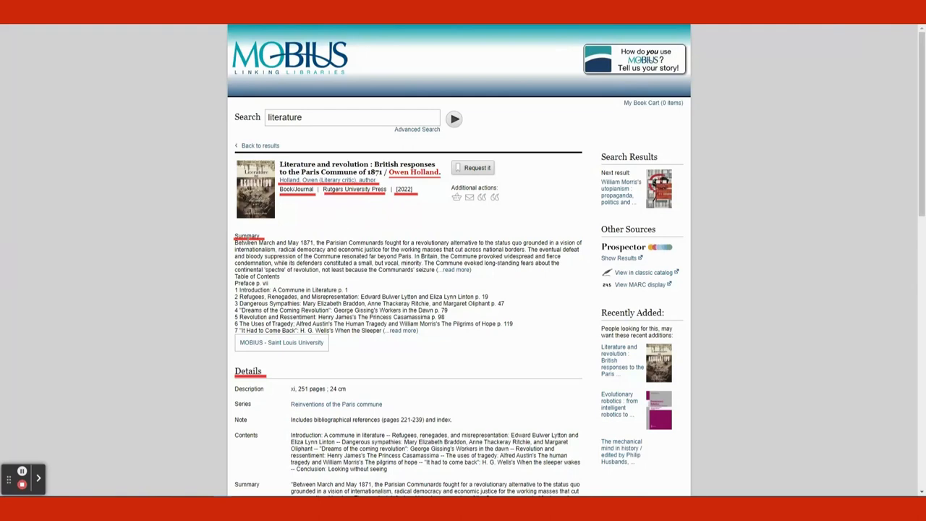
- Review the record's summary, details, subjects and ISBNs, then select the search term
scroll("down", 3)
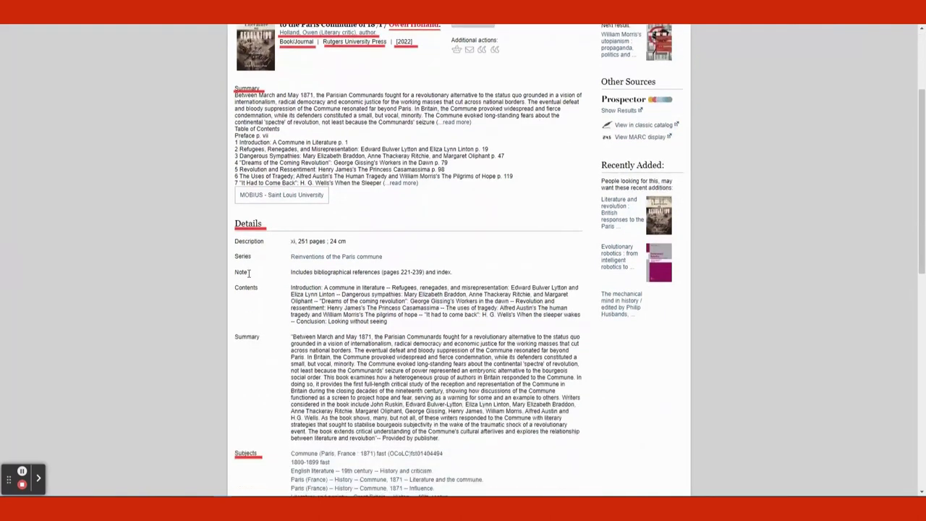
scroll("down", 3)
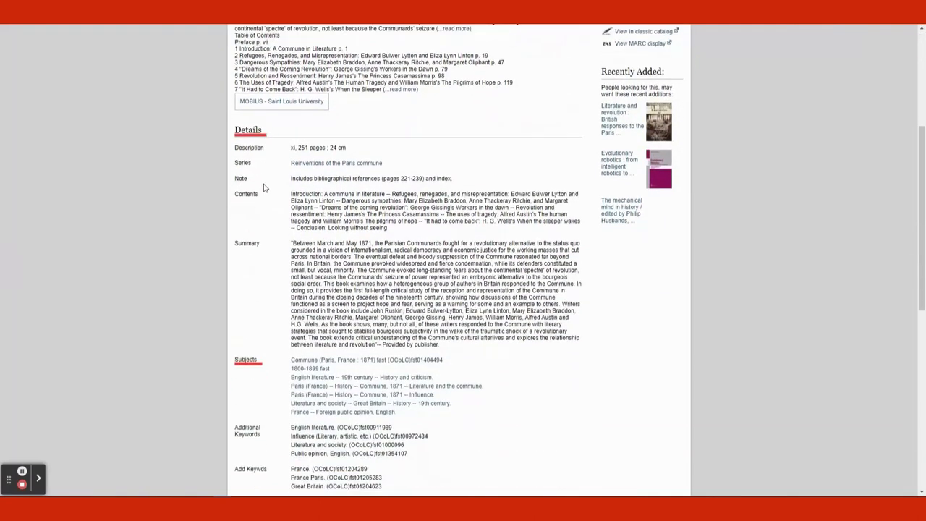
scroll("down", 3)
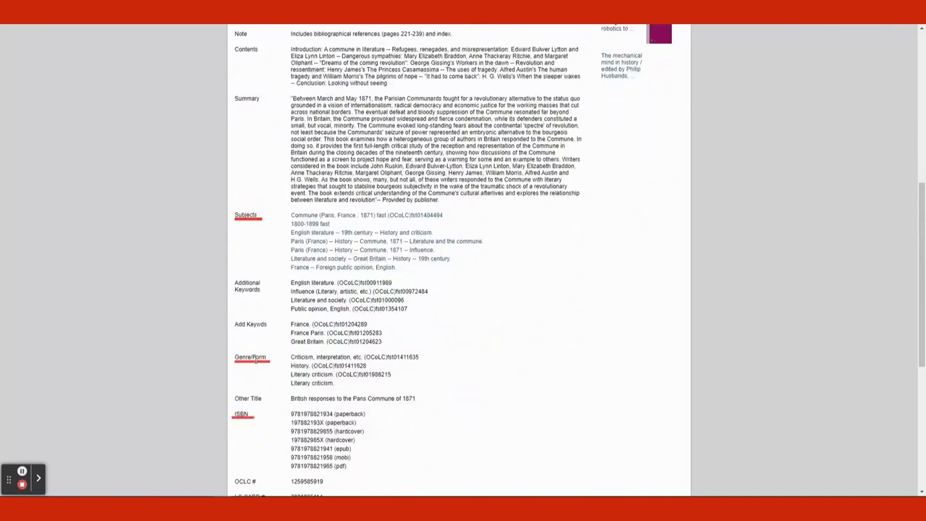
scroll("down", 3)
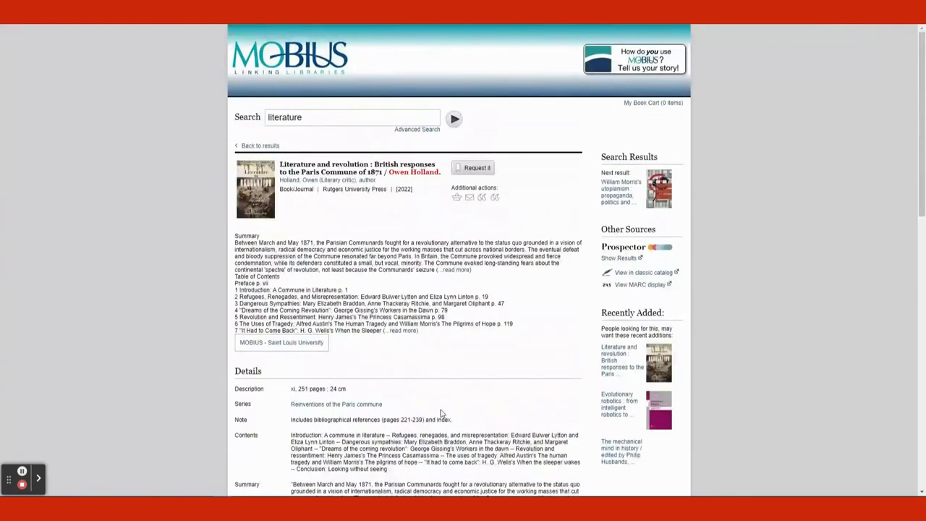
triple_click(352, 118)
type("he hunger games")
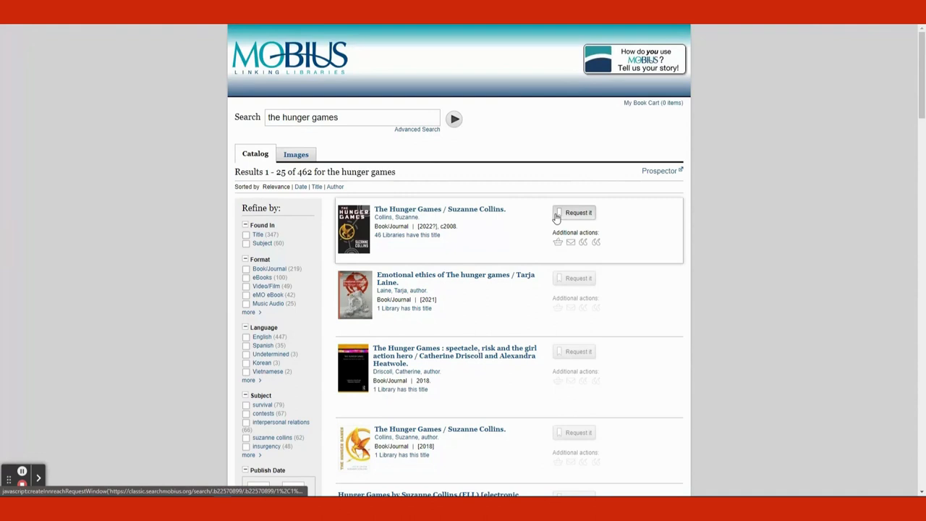
mouse_move(578, 225)
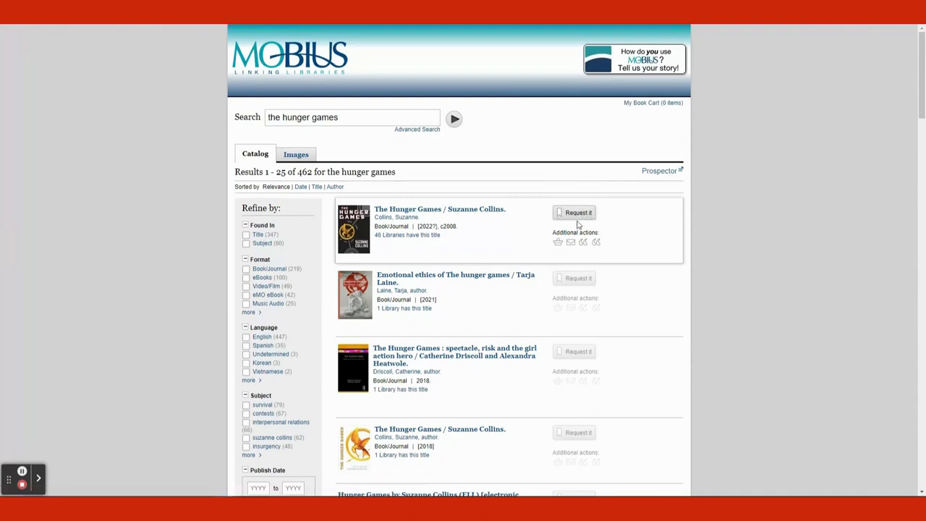
mouse_move(402, 230)
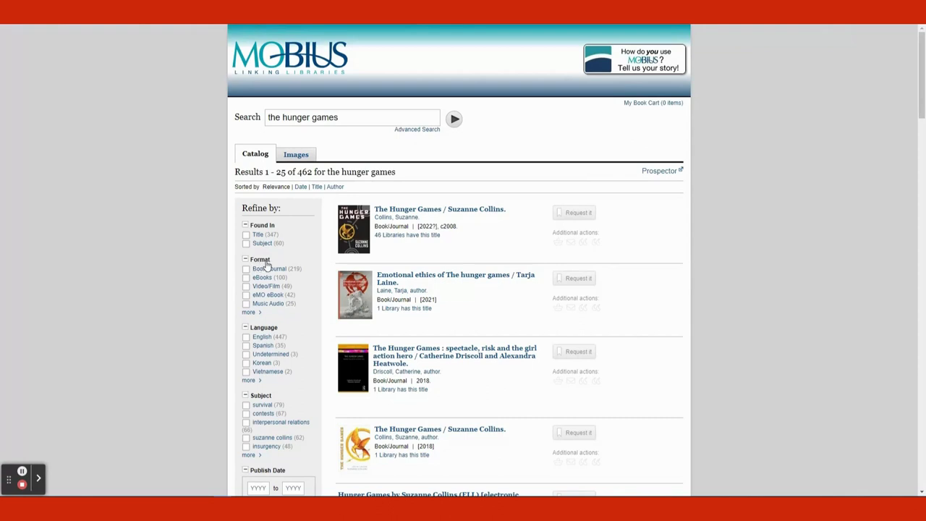
- Filter the hunger games results to Video/Film and open the Mockingjay, part 2 record
left_click(246, 286)
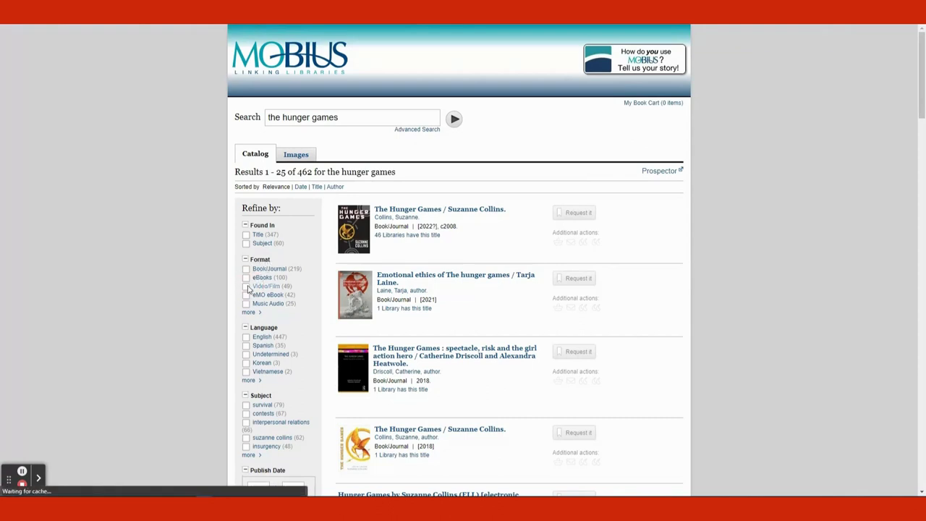
left_click(246, 286)
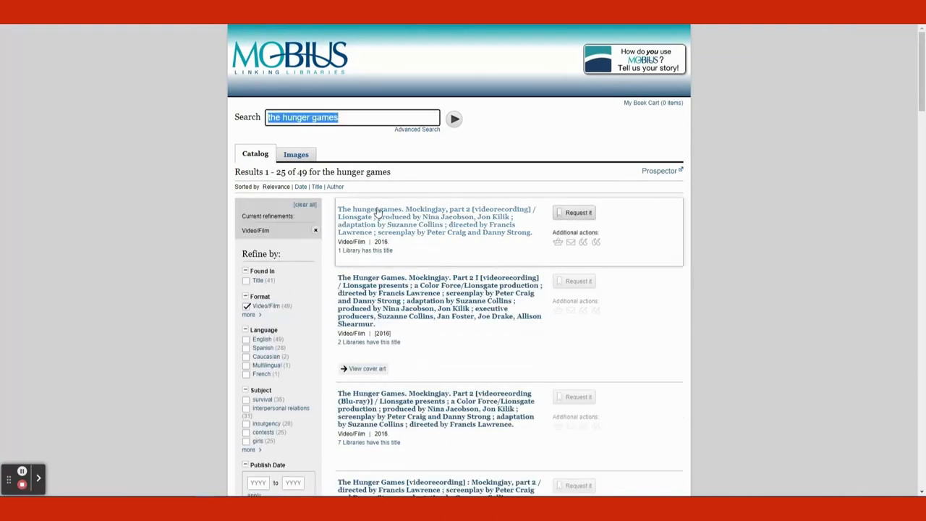
left_click(434, 208)
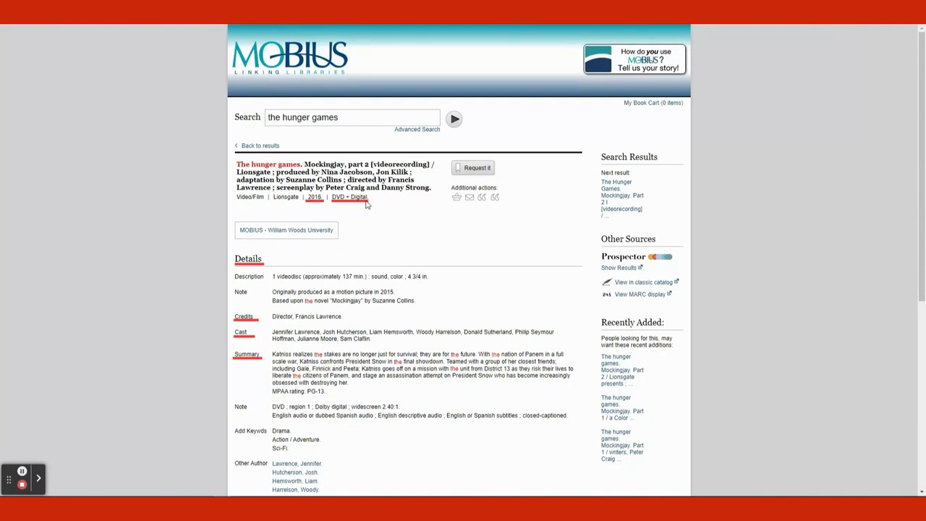
- Scroll the Mockingjay, part 2 DVD record to its William Woods University Movies/TV location
scroll("down", 3)
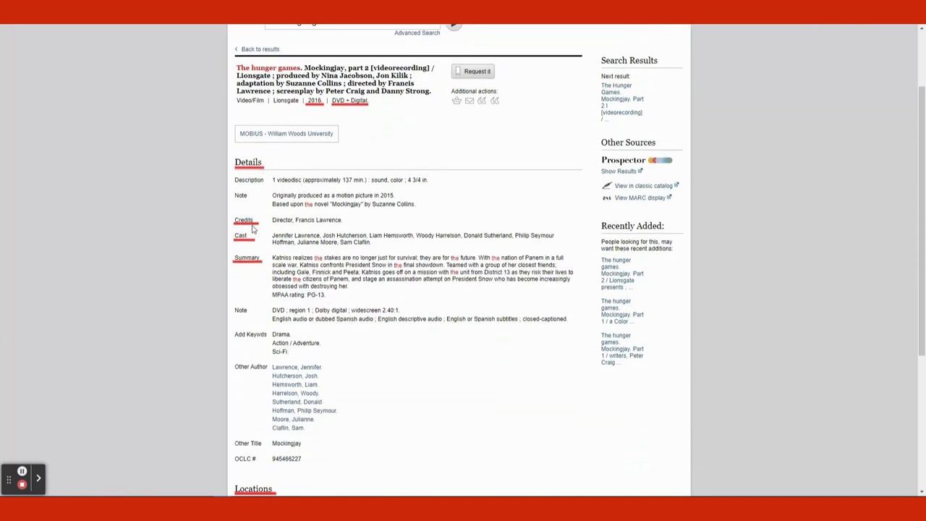
mouse_move(249, 245)
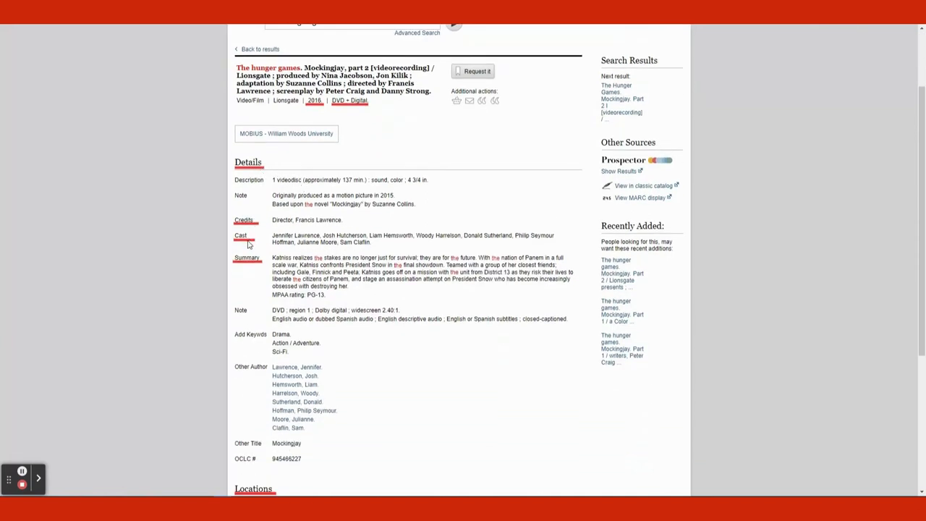
scroll("down", 3)
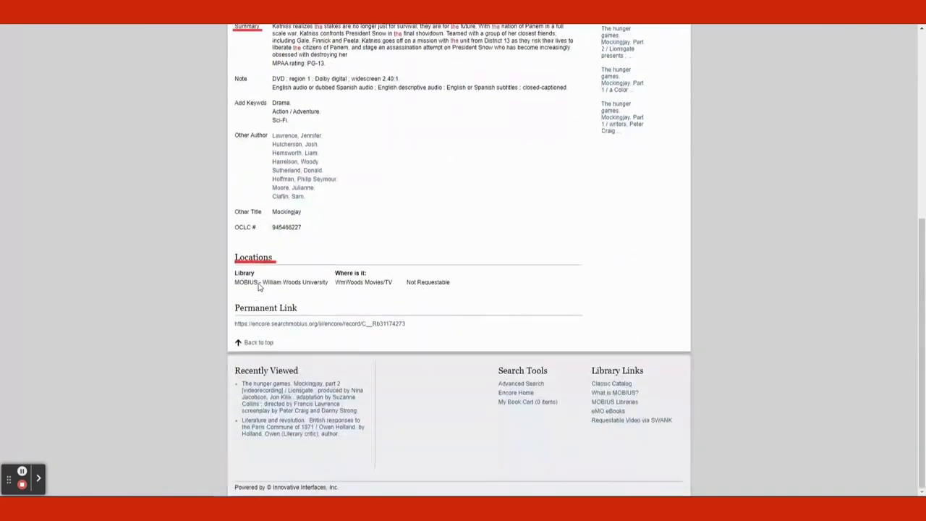
mouse_move(281, 263)
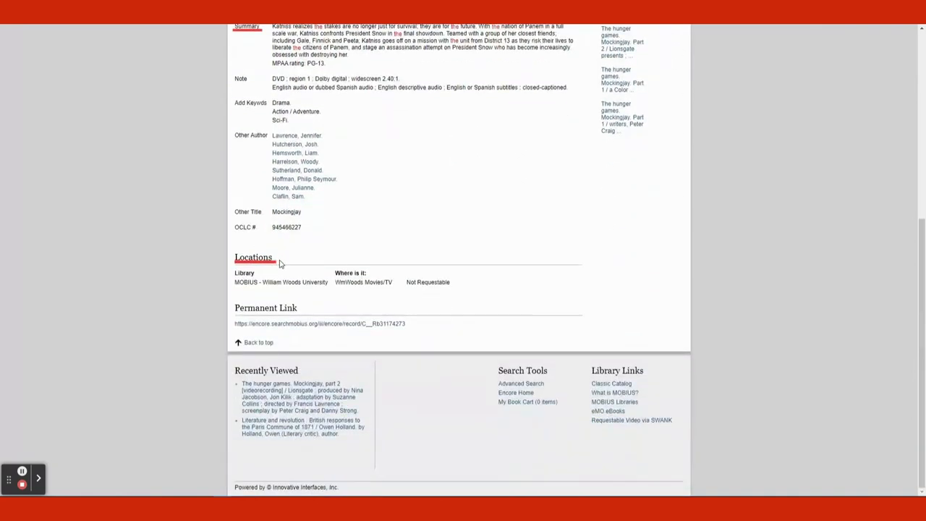
mouse_move(434, 342)
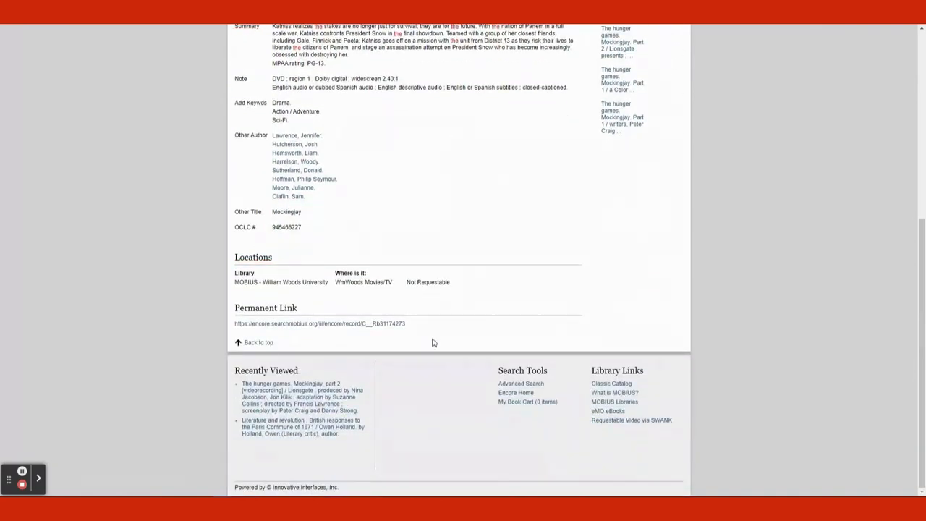
scroll("up", 3)
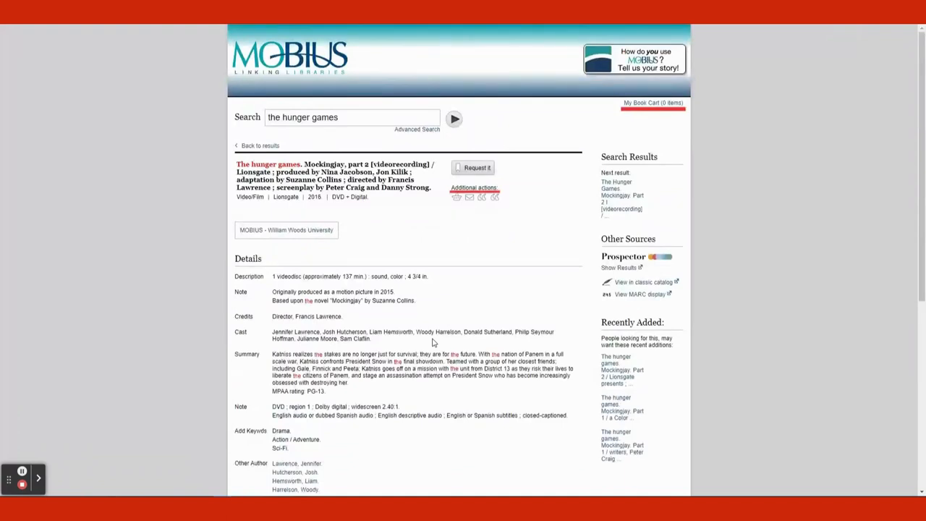
mouse_move(453, 209)
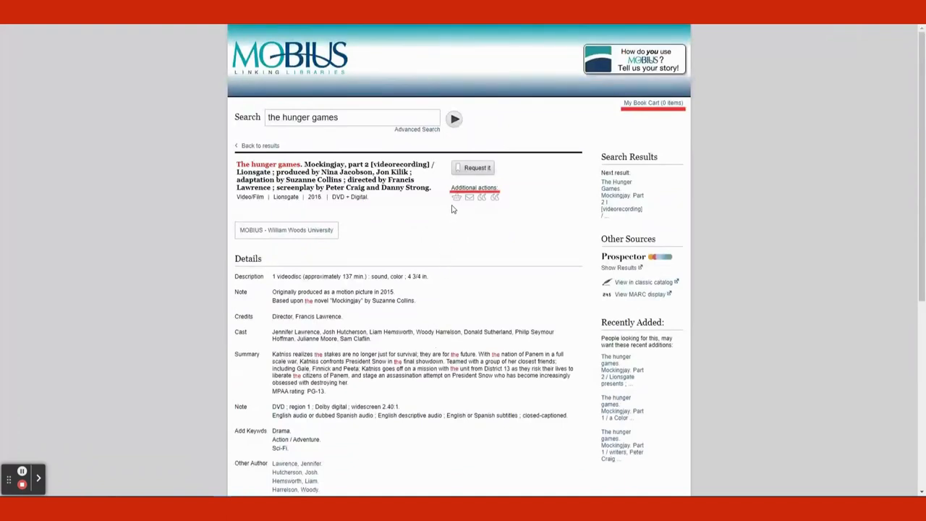
- Add the Mockingjay, part 2 DVD to the book cart and review My Book Cart
left_click(457, 197)
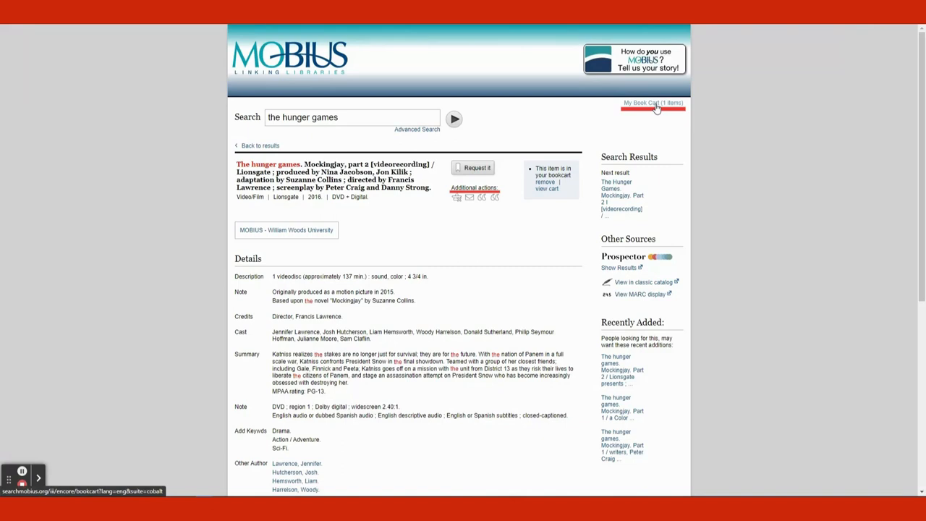
left_click(652, 102)
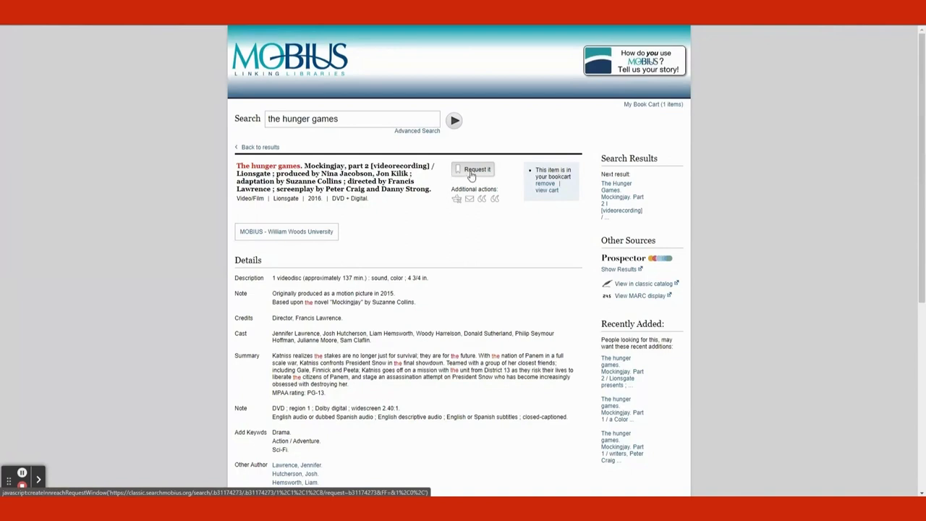
mouse_move(466, 176)
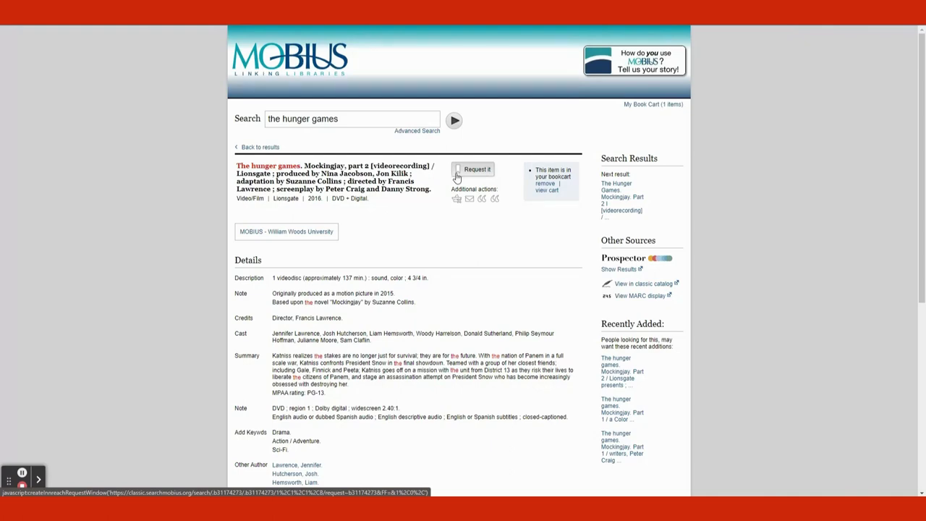
scroll("down", 3)
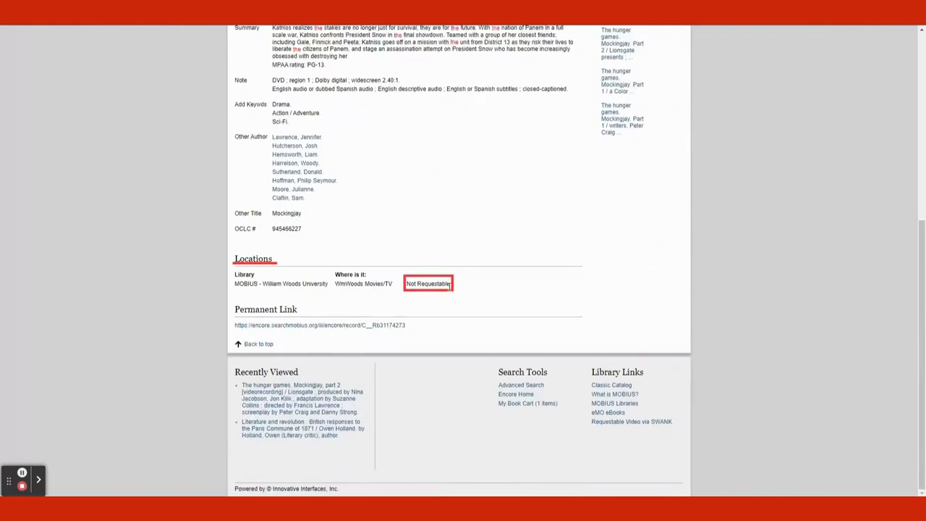
scroll("up", 3)
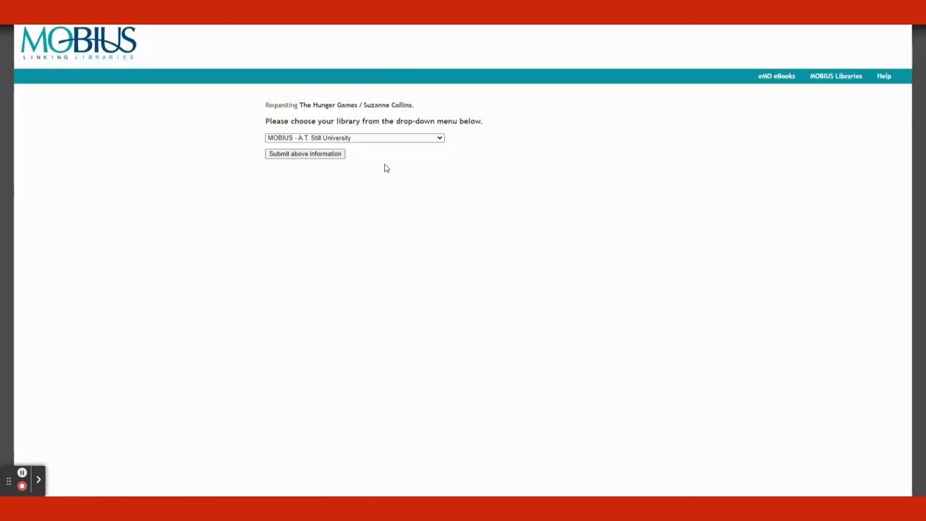
mouse_move(414, 167)
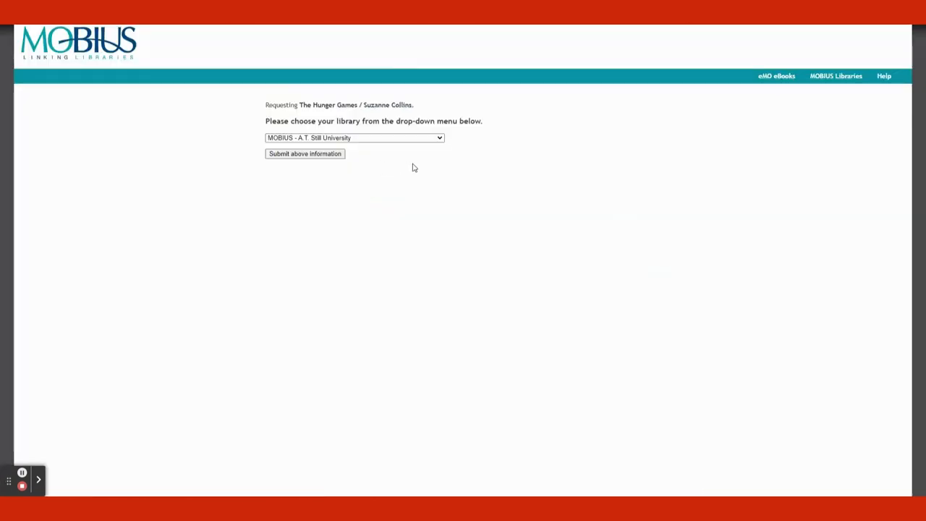
- Pick MOBIUS - Moberly Area Community College from the library drop-down
left_click(354, 137)
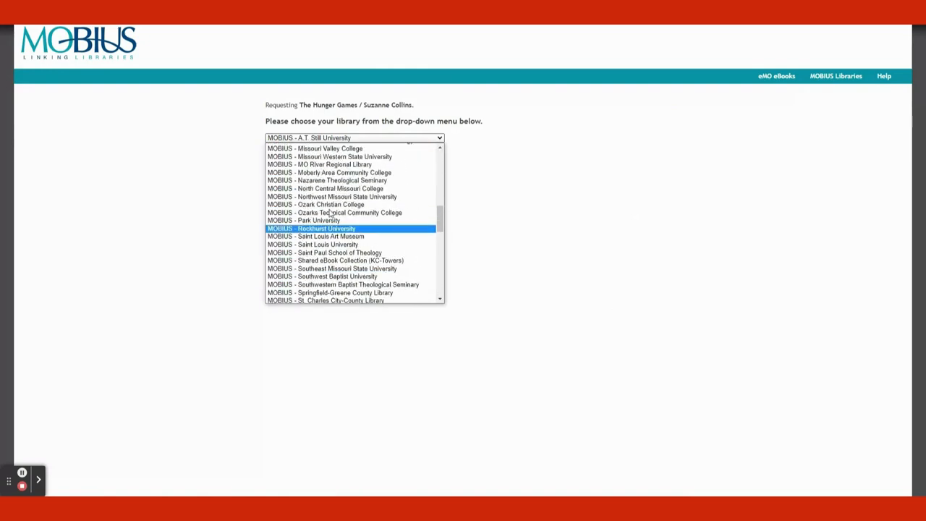
scroll("up", 3)
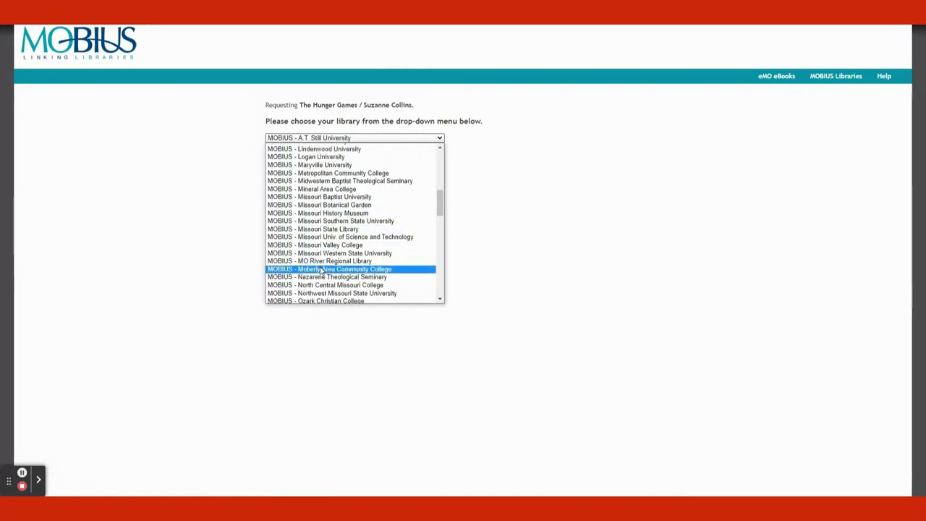
left_click(328, 268)
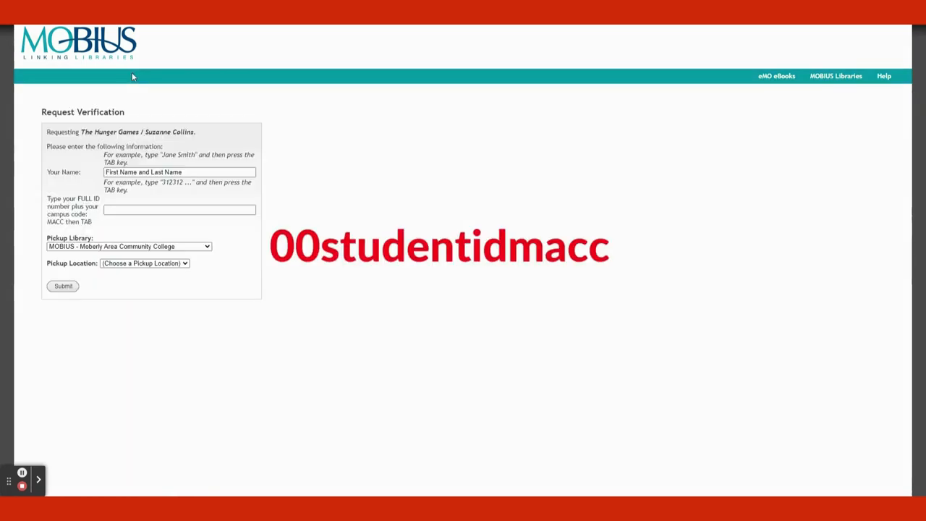
- Choose MACC-Moberly, Library as pickup location and submit The Hunger Games request
left_click(179, 172)
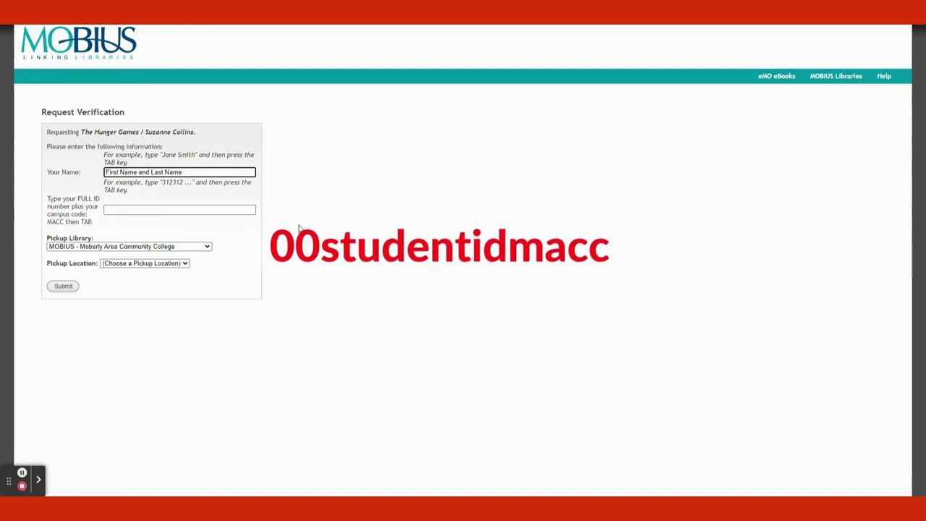
mouse_move(303, 226)
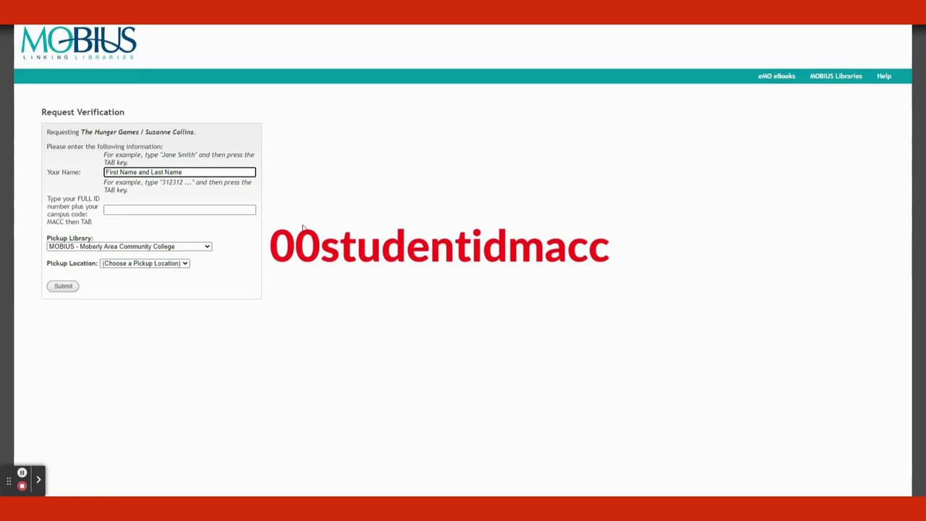
mouse_move(436, 222)
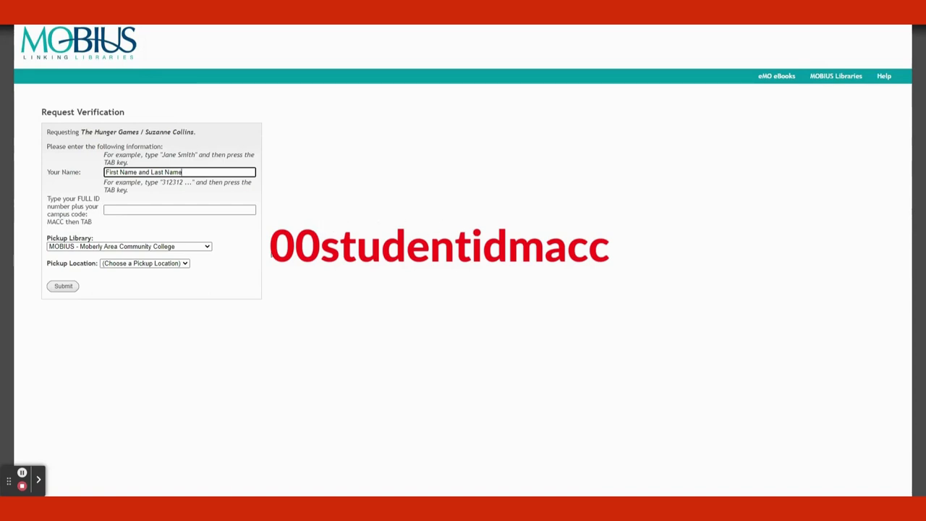
left_click(144, 263)
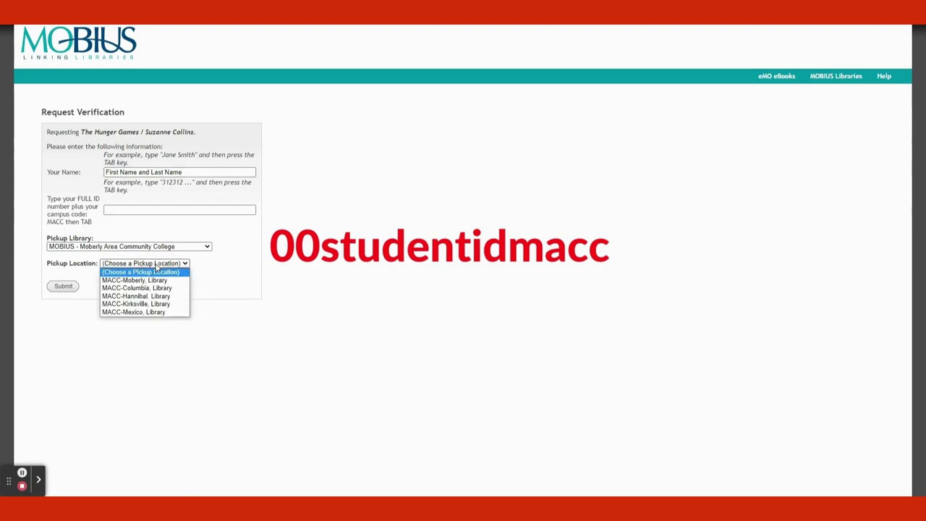
mouse_move(136, 303)
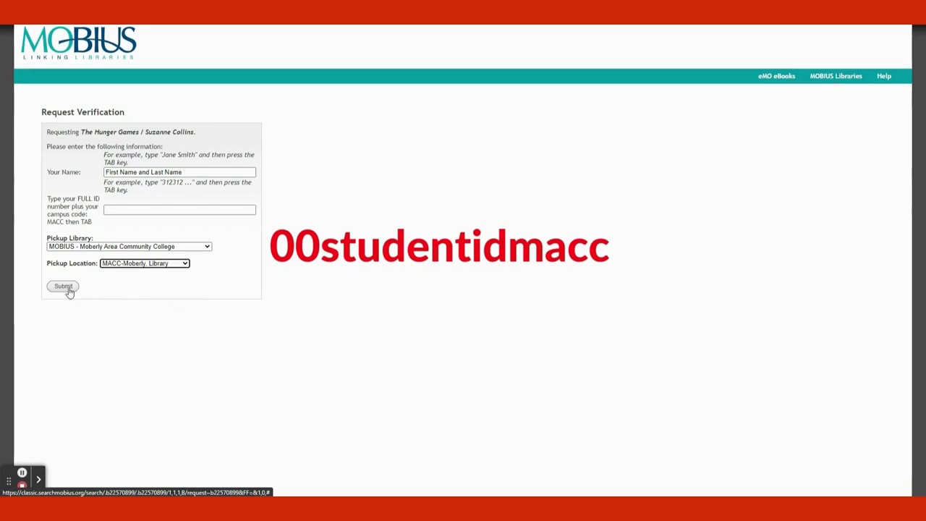
left_click(63, 285)
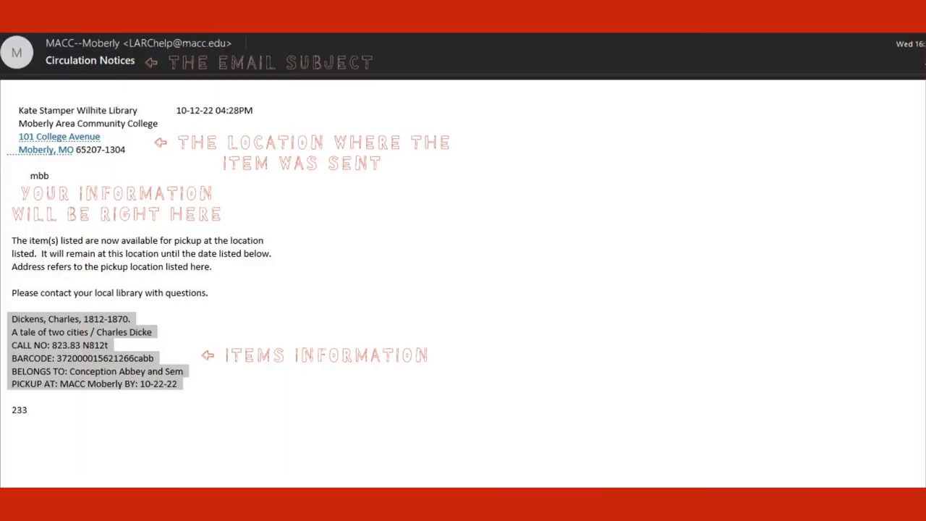